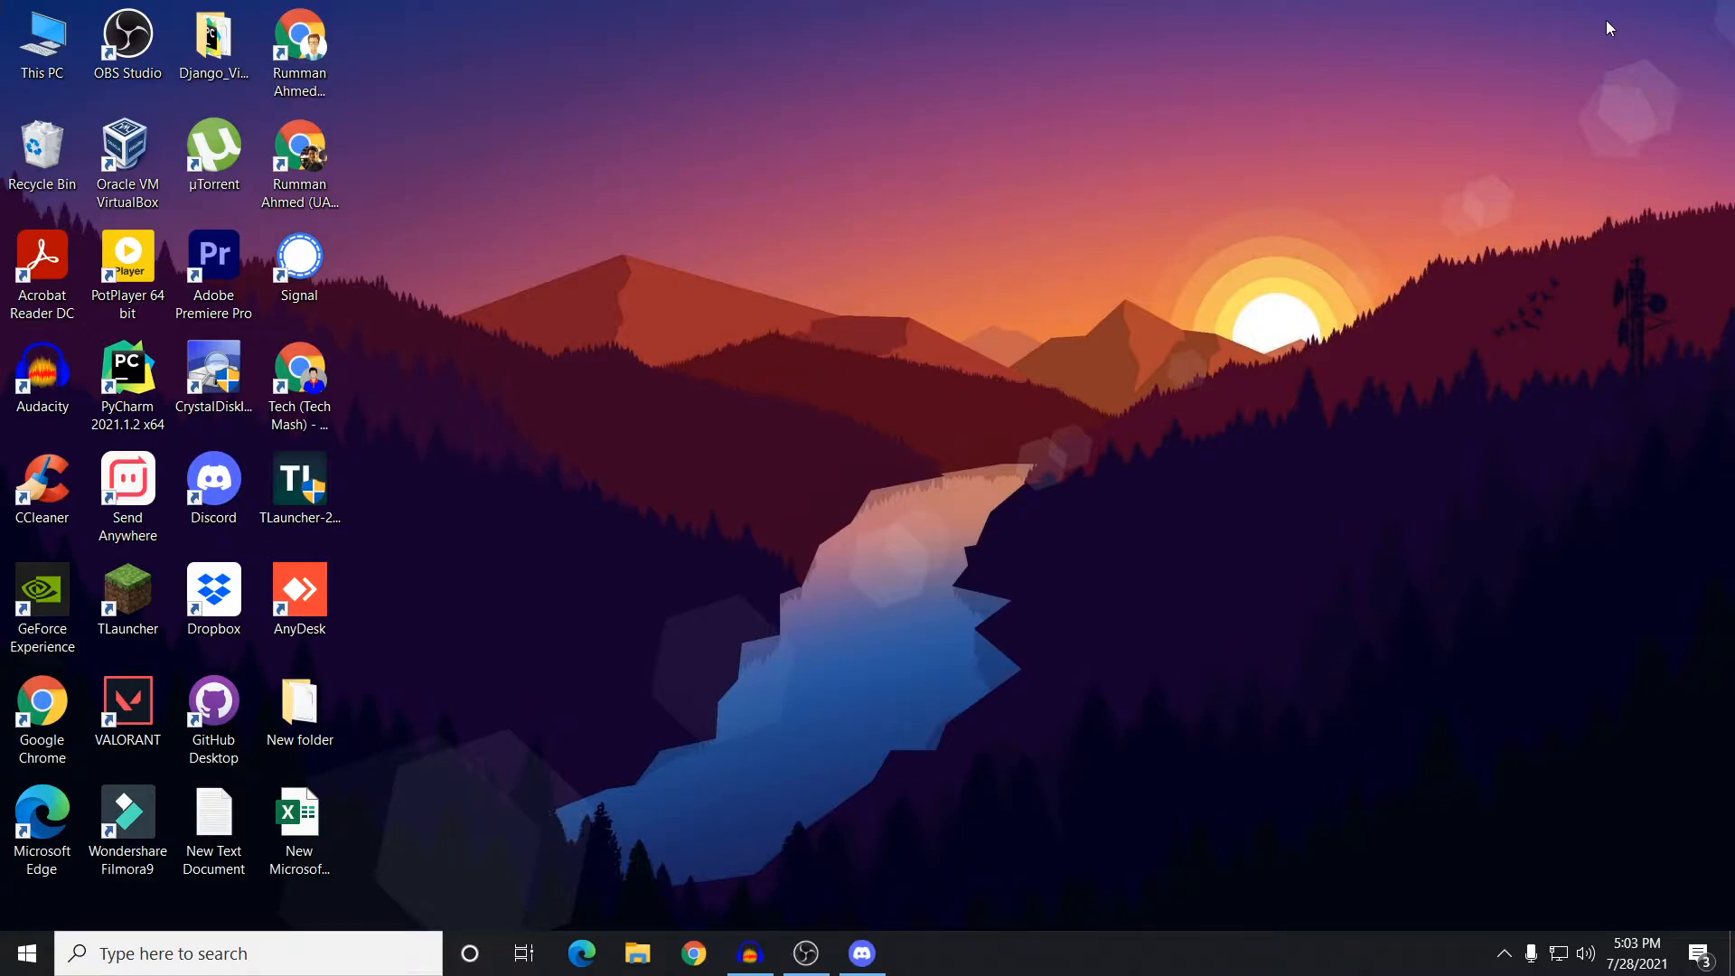
{"action": "mouse_move", "coordinate": [1678, 9]}
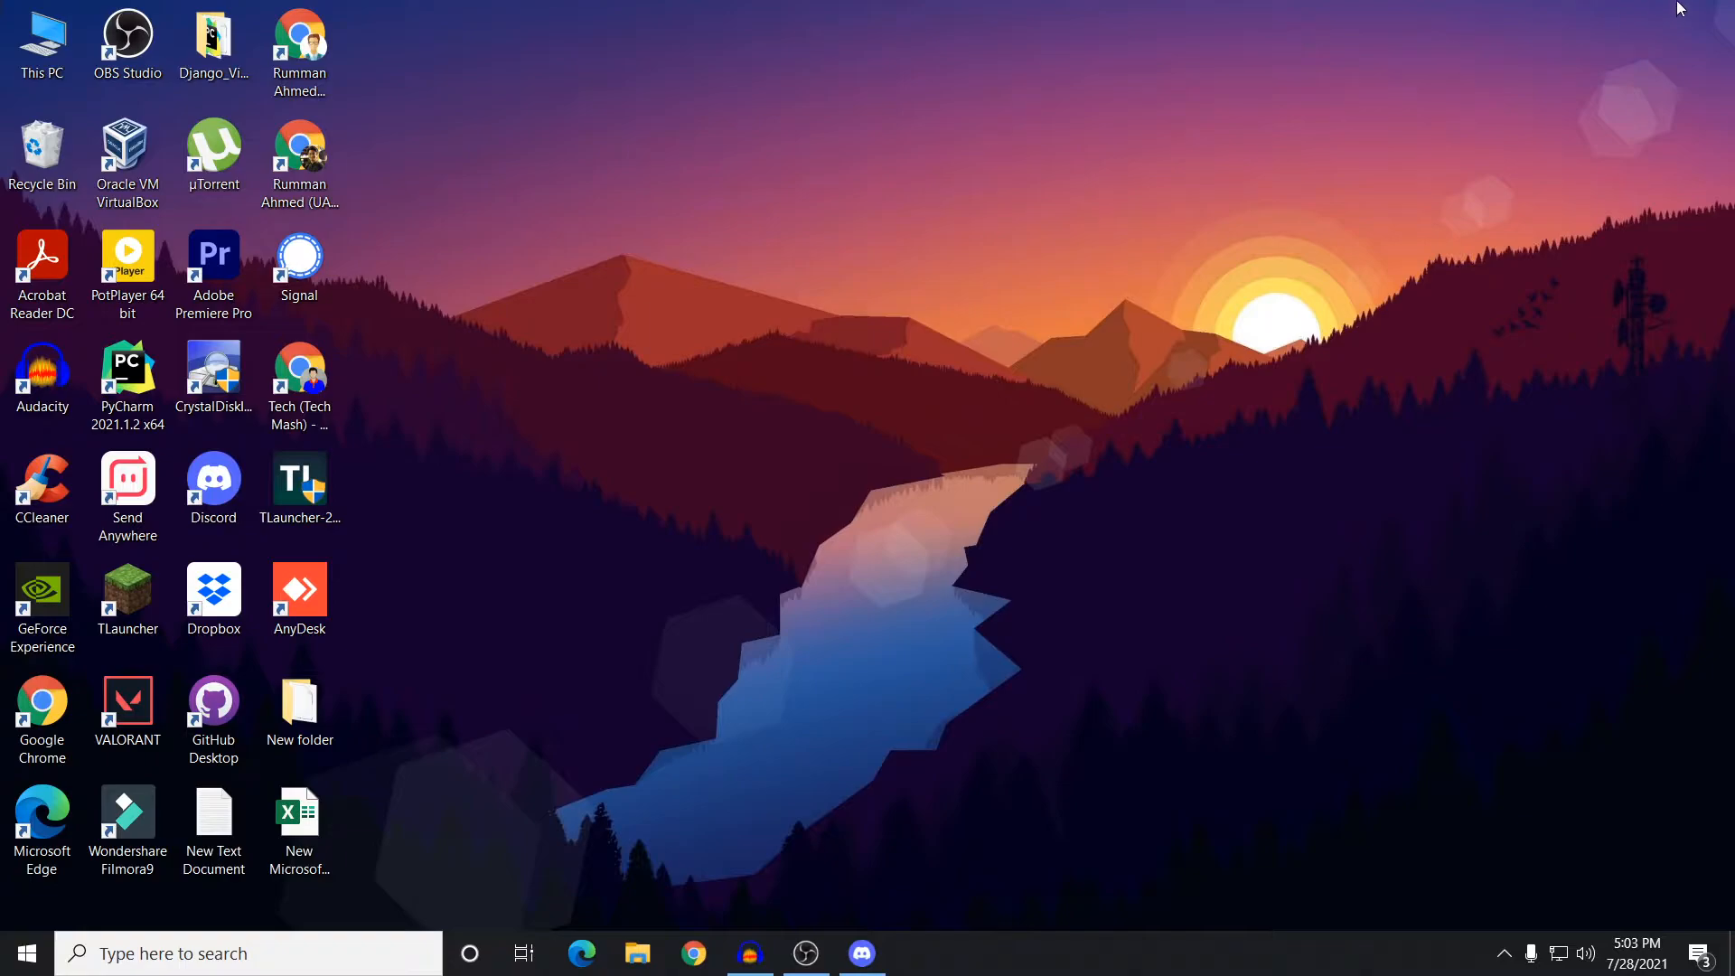
Step: Open Discord from its taskbar icon to reach the Friends page
{"action": "left_click", "coordinate": [861, 952]}
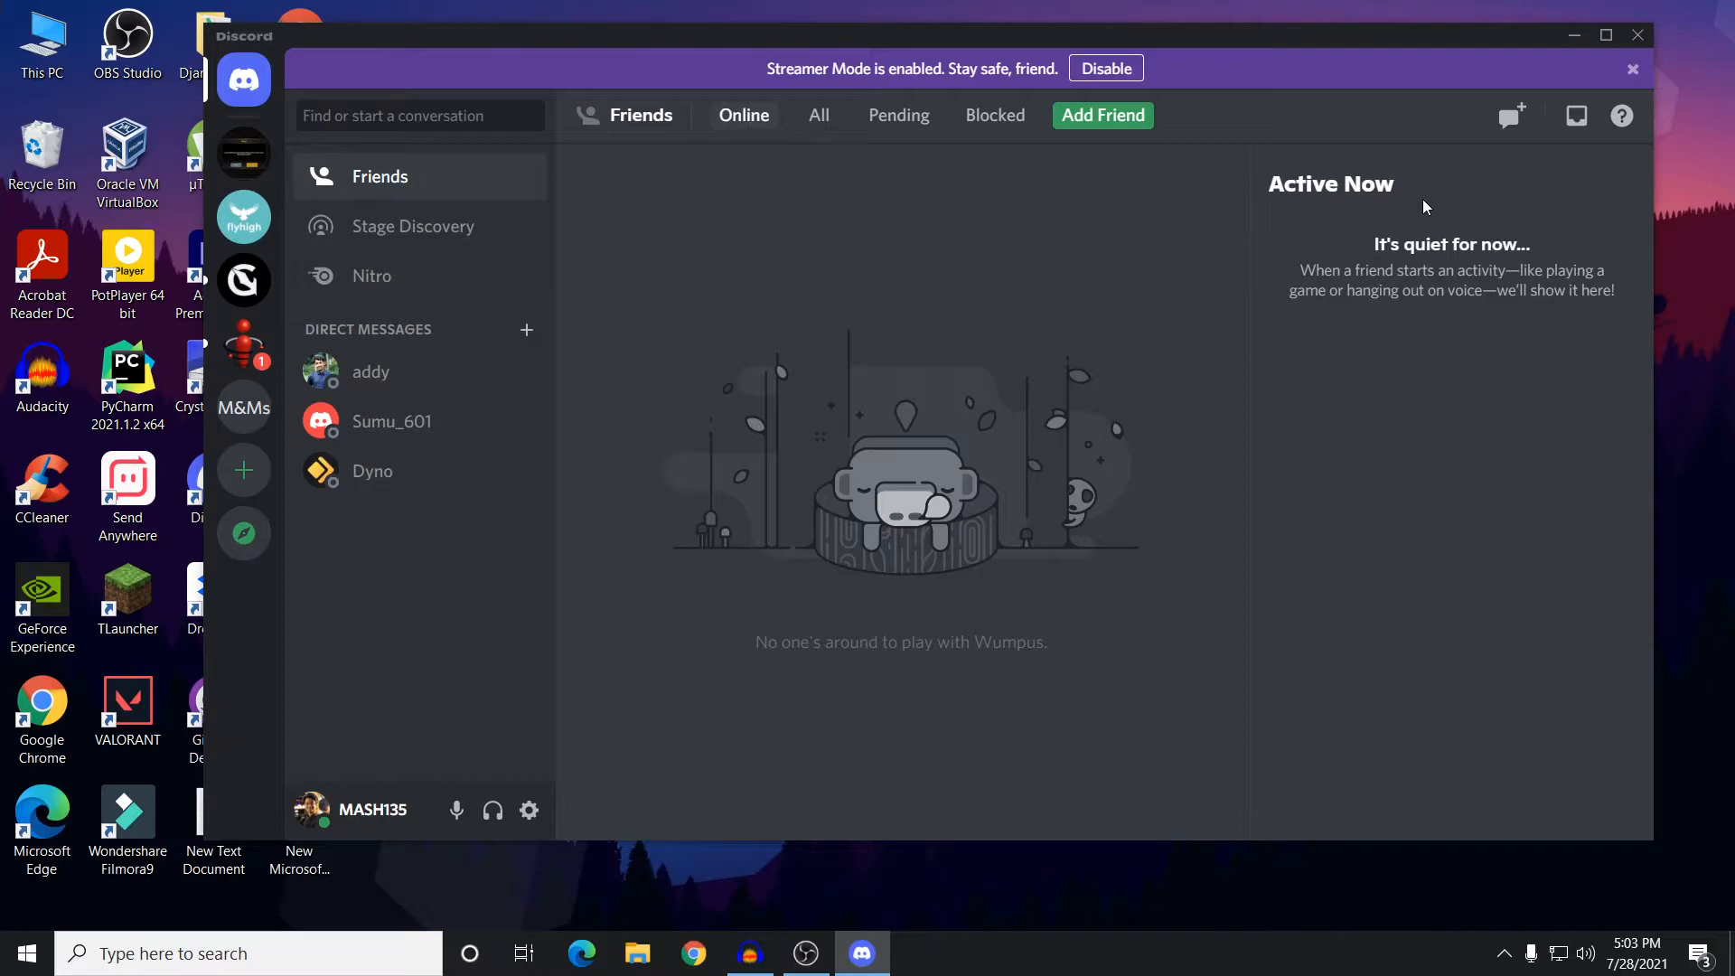
{"action": "mouse_move", "coordinate": [807, 245]}
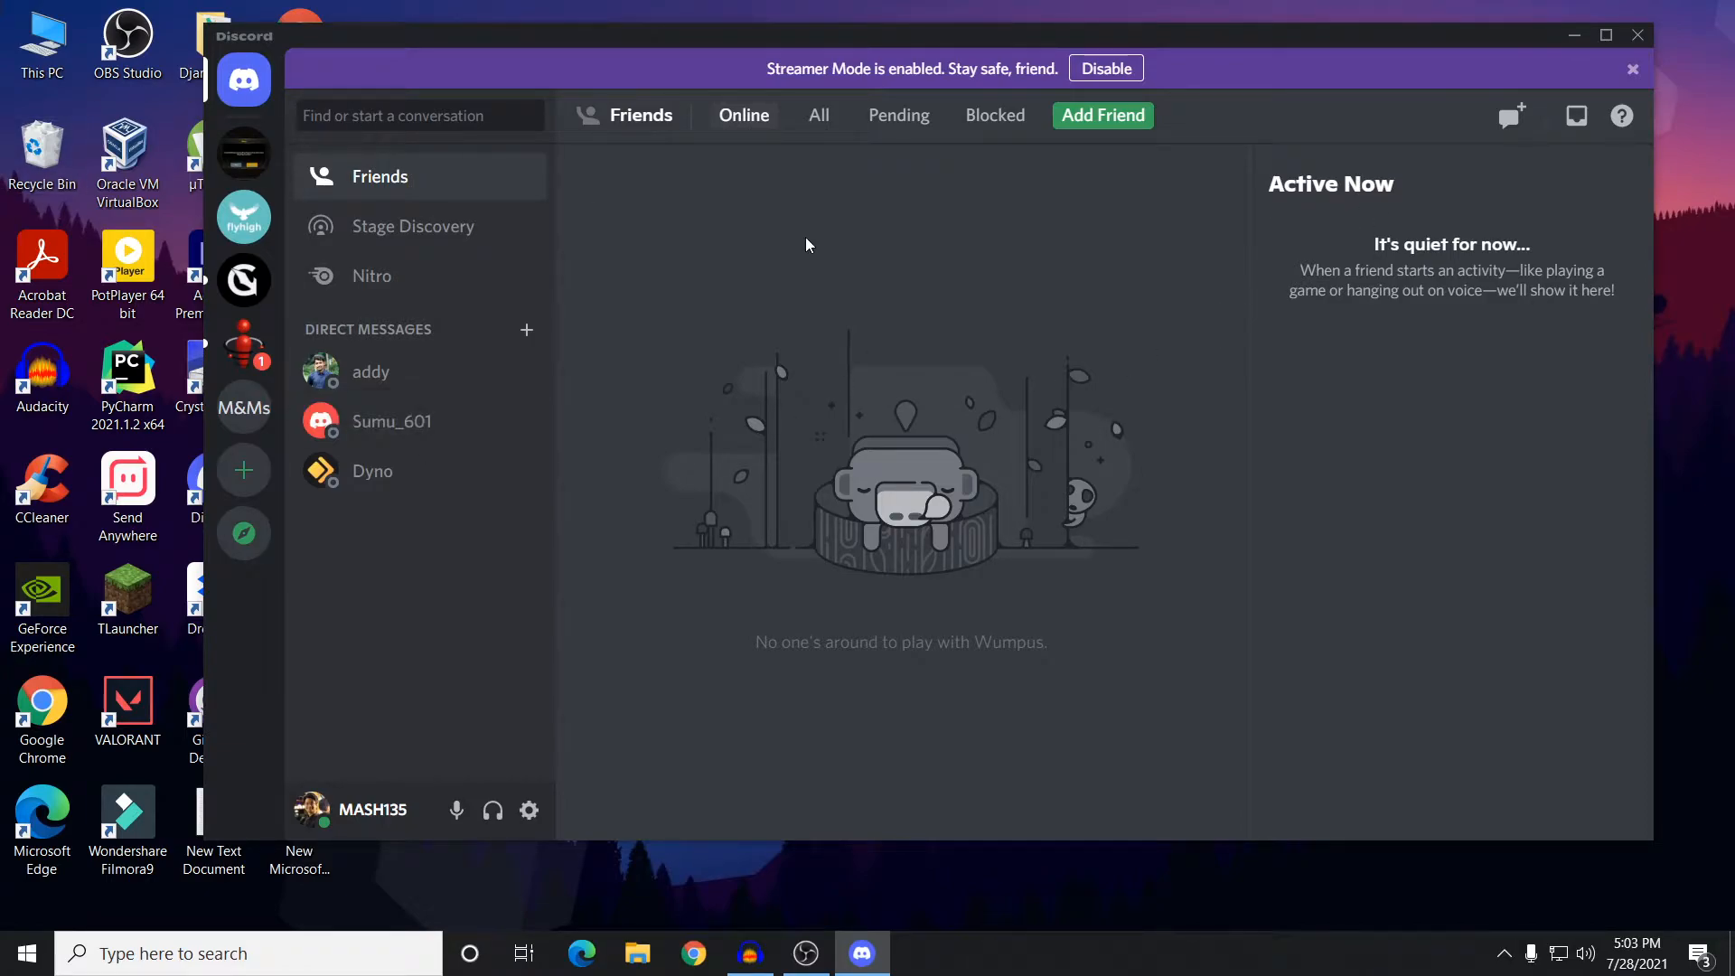
{"action": "mouse_move", "coordinate": [529, 810]}
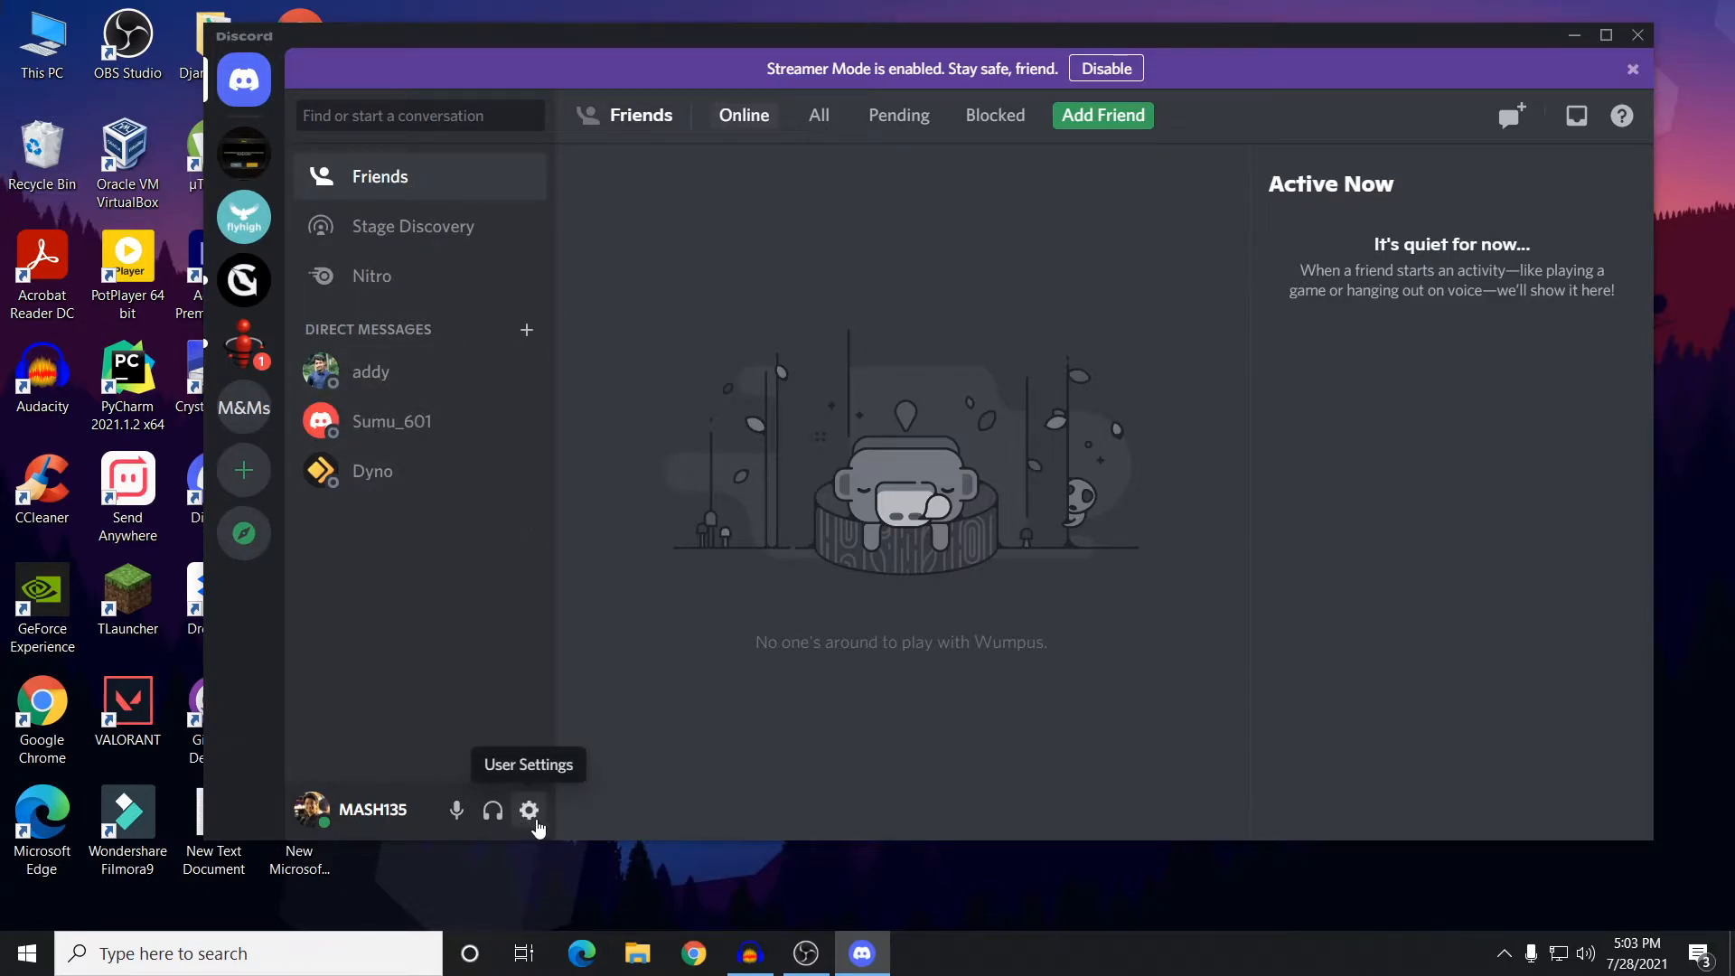
{"action": "mouse_move", "coordinate": [528, 824]}
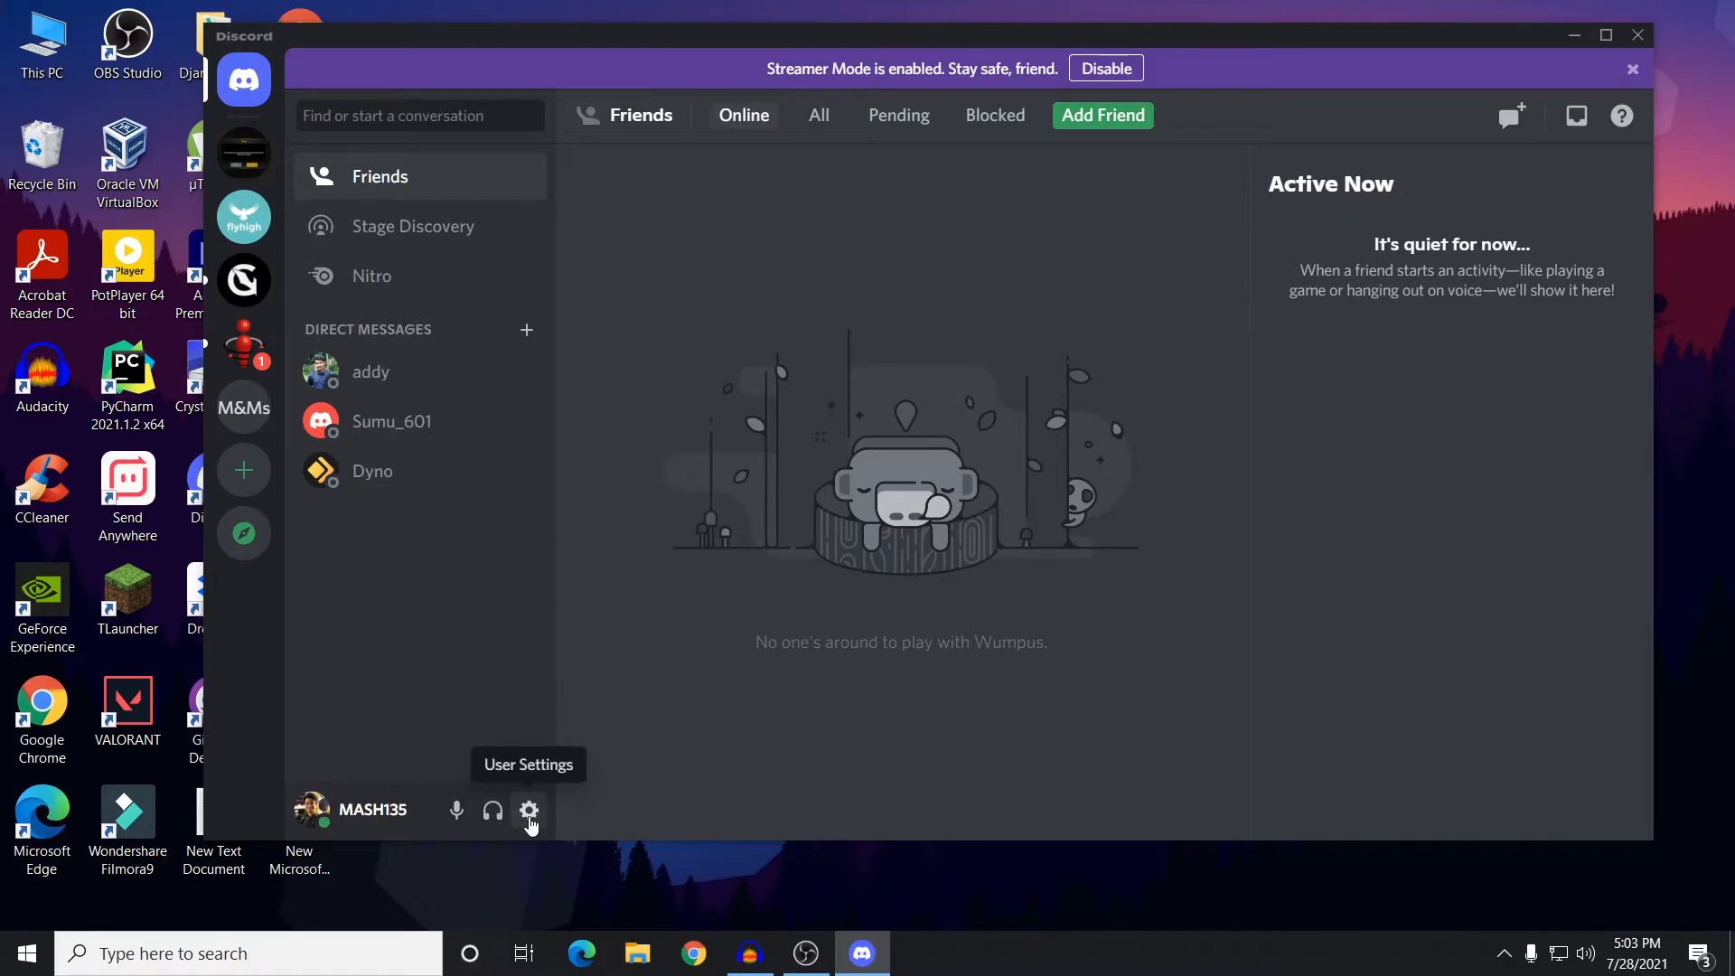
Step: Open User Settings and scroll the sidebar down to App Settings
{"action": "left_click", "coordinate": [529, 812]}
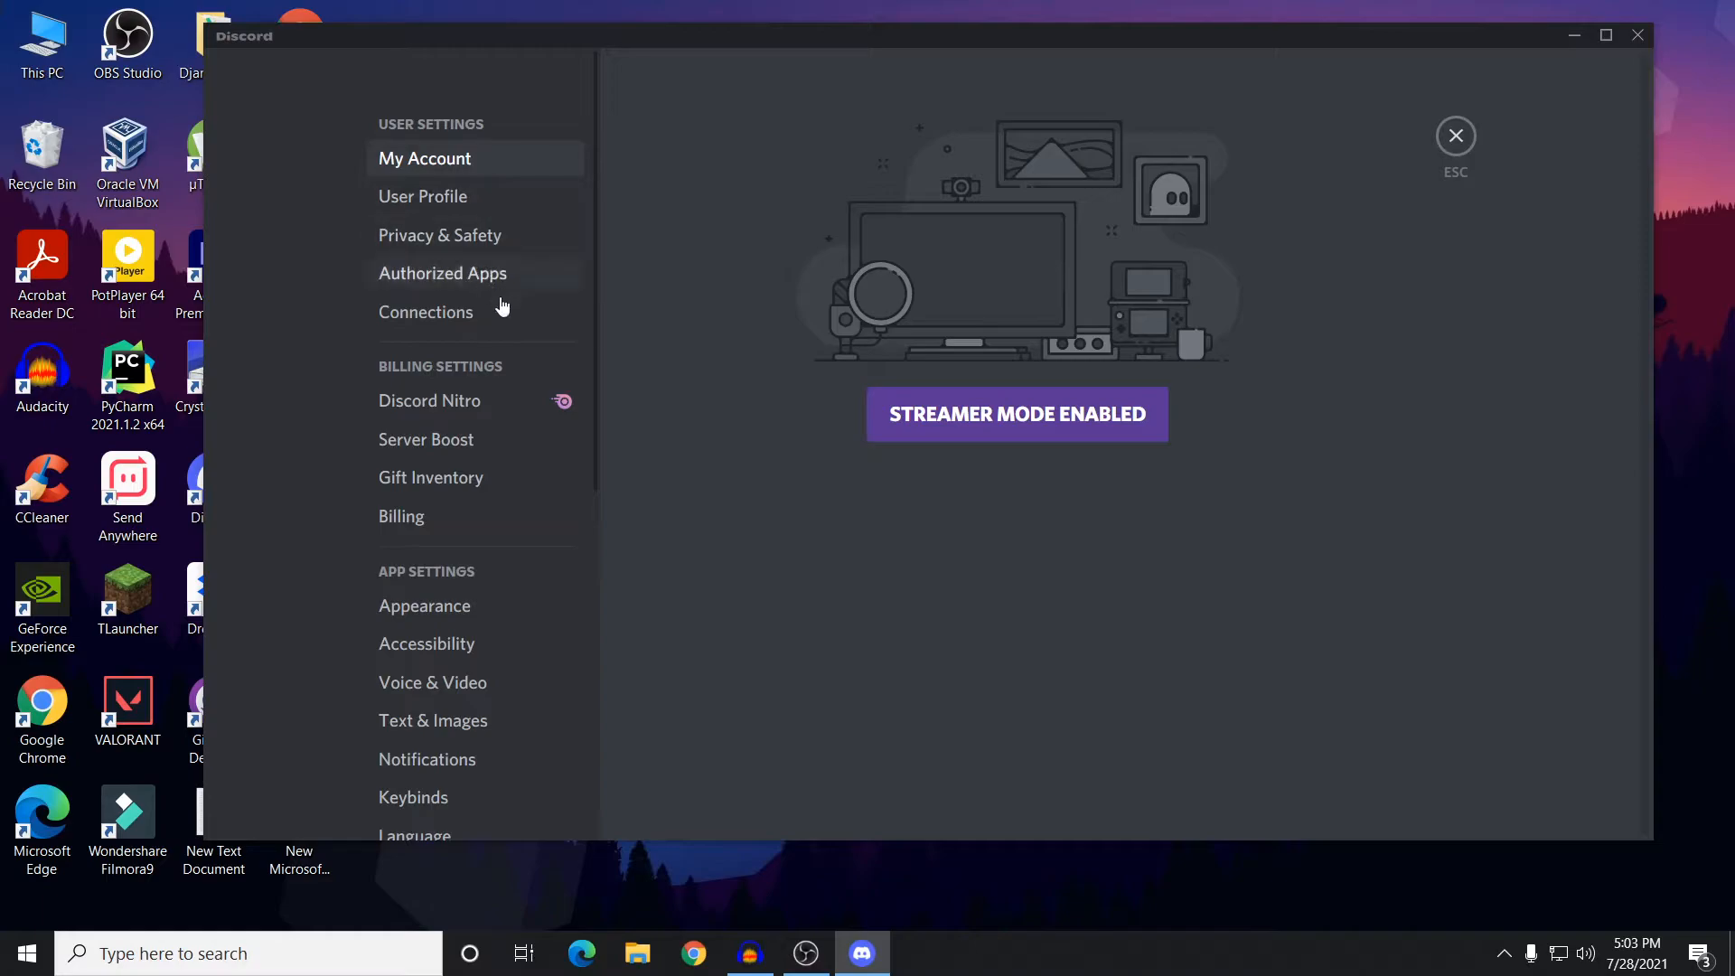
{"action": "scroll", "scroll_direction": "down", "scroll_amount": 3}
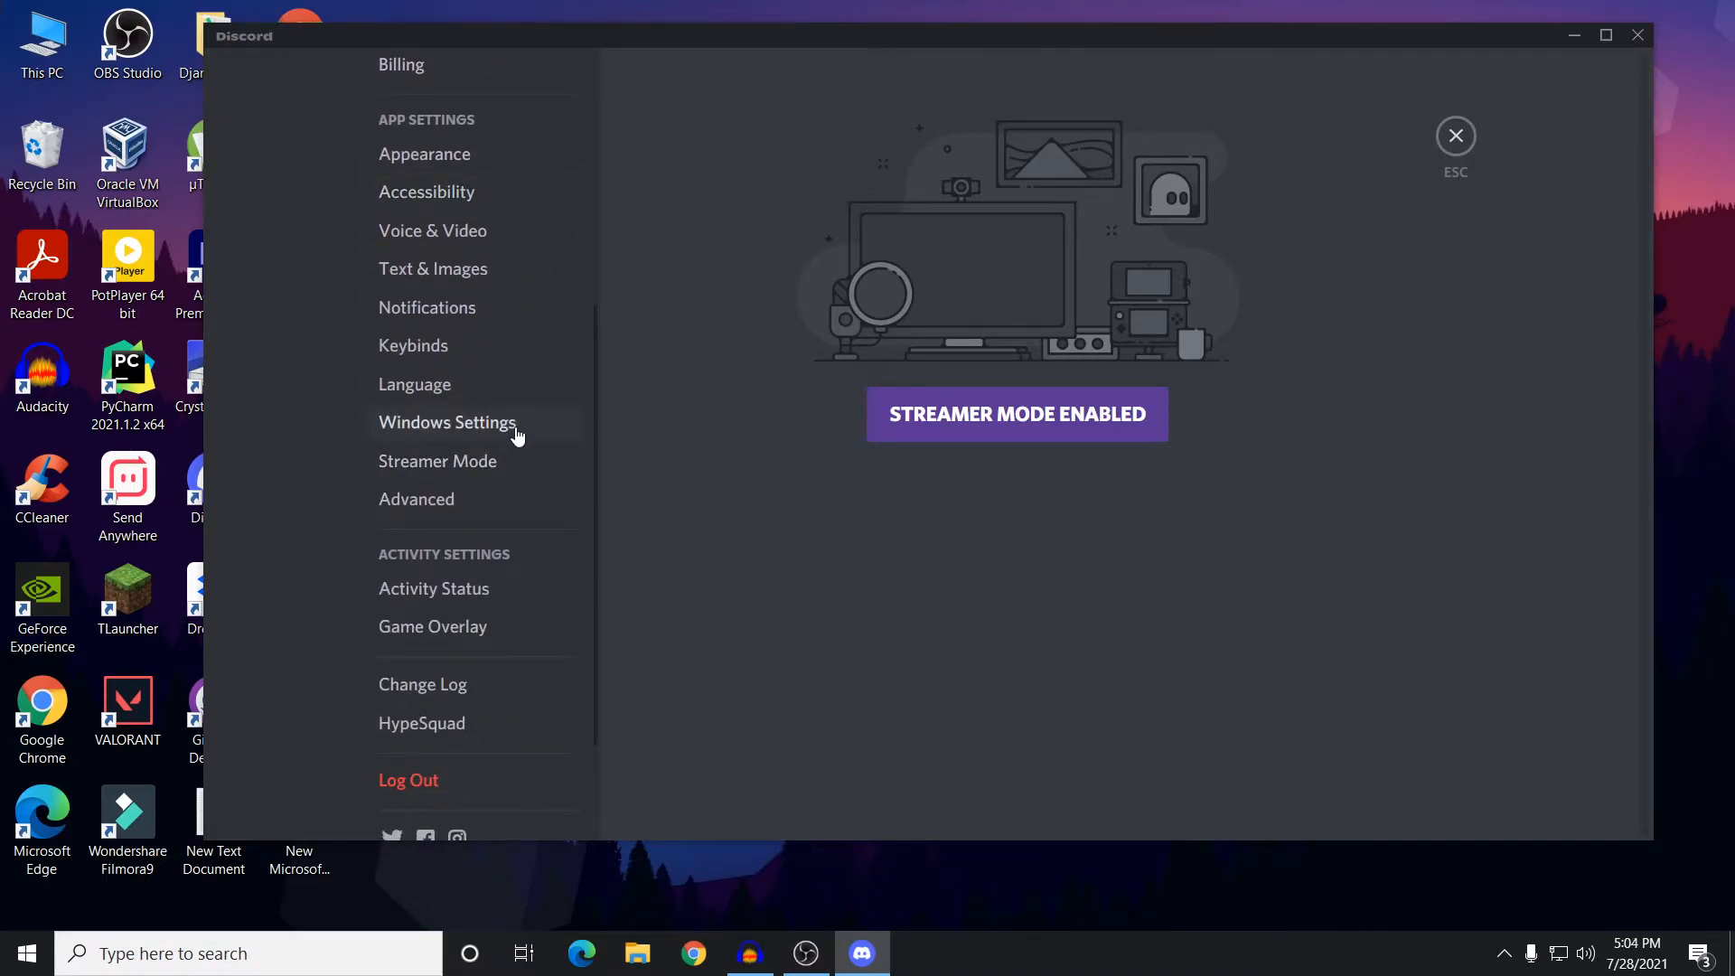
Step: On Windows Settings, toggle Open Discord at startup on, then leave it off
{"action": "left_click", "coordinate": [447, 422]}
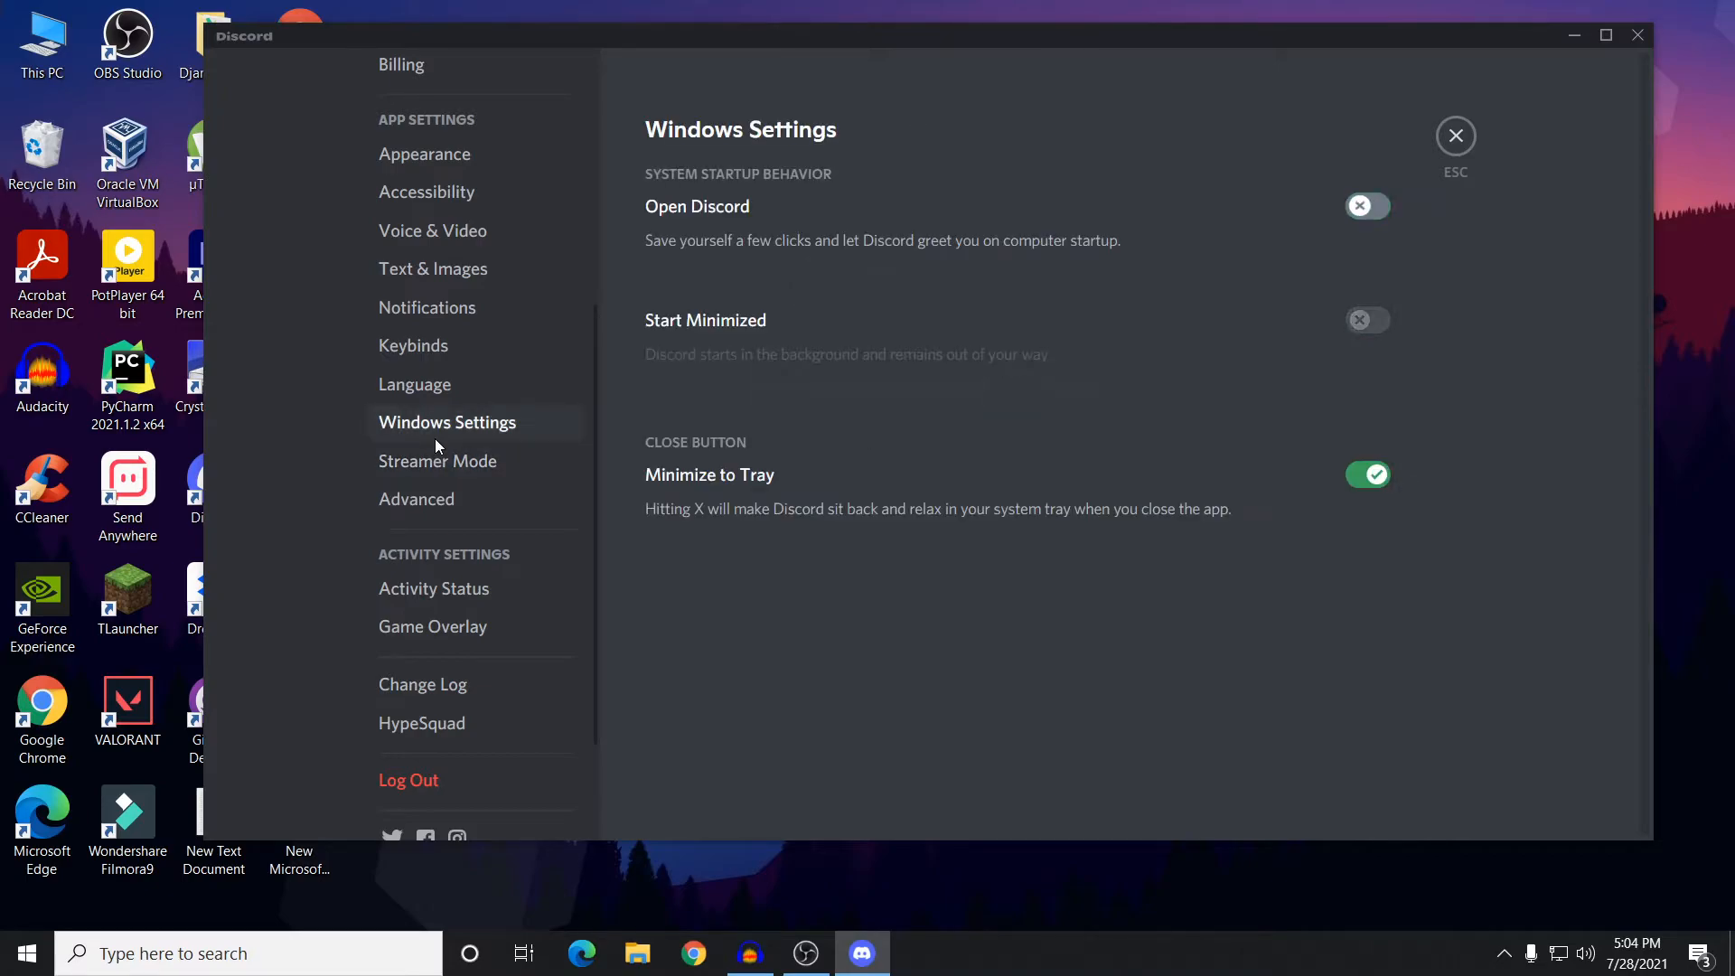
{"action": "mouse_move", "coordinate": [469, 434]}
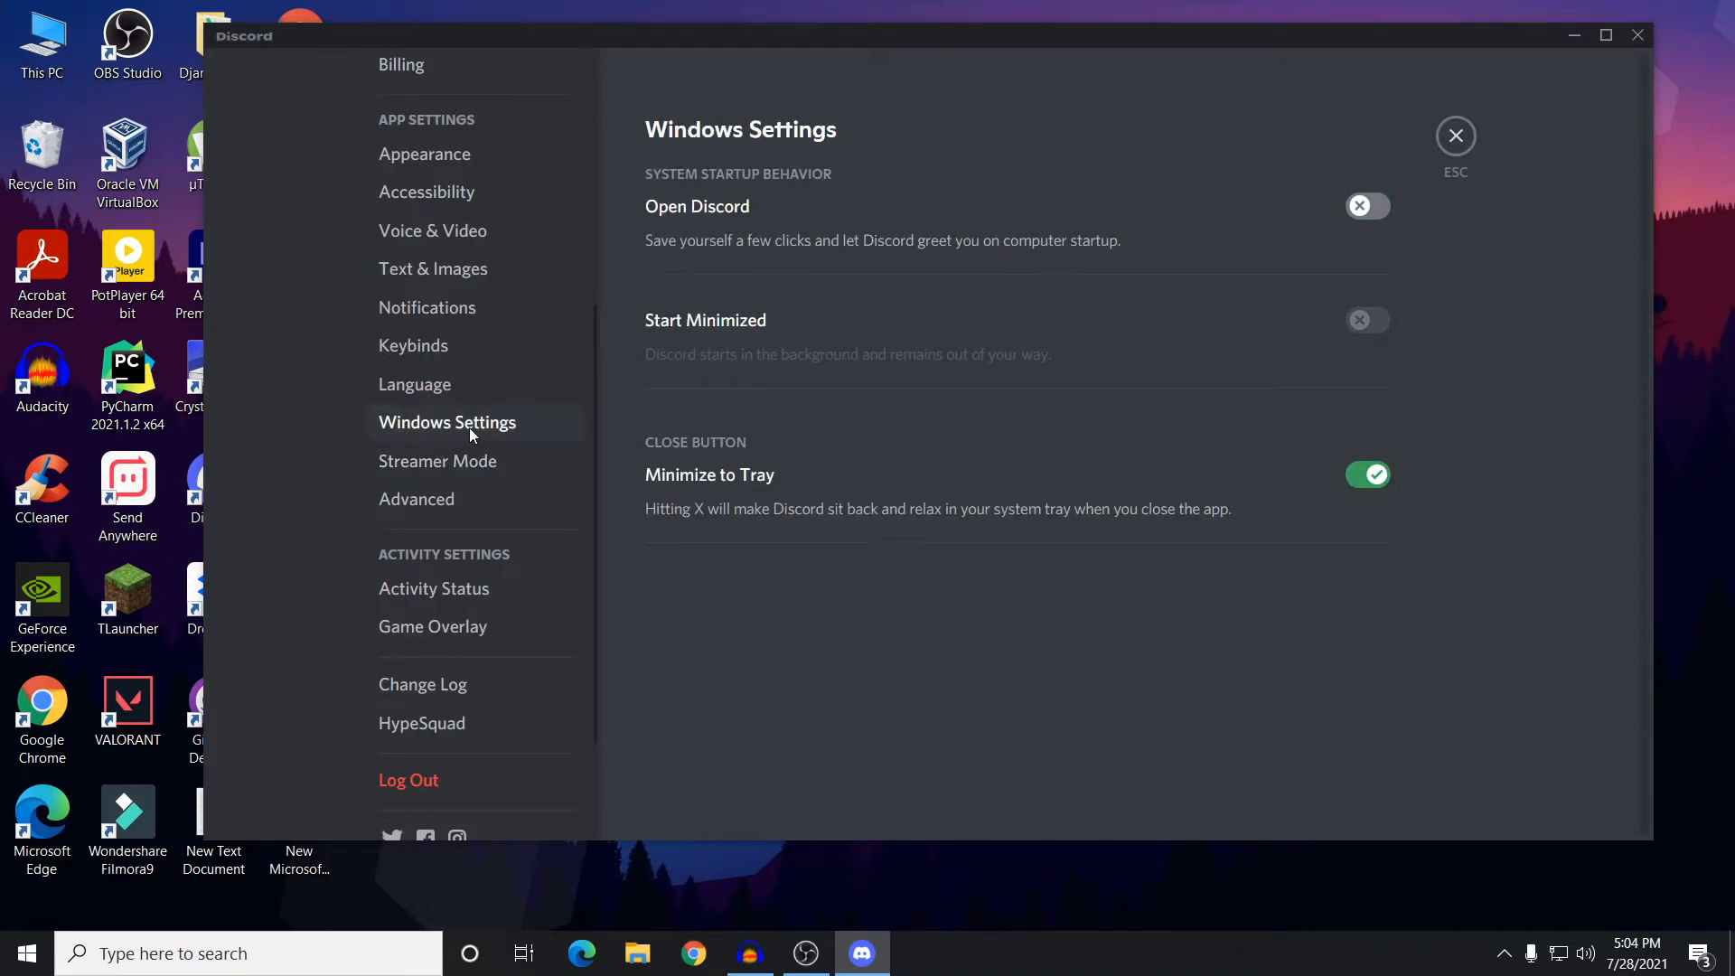
{"action": "left_click", "coordinate": [1367, 206]}
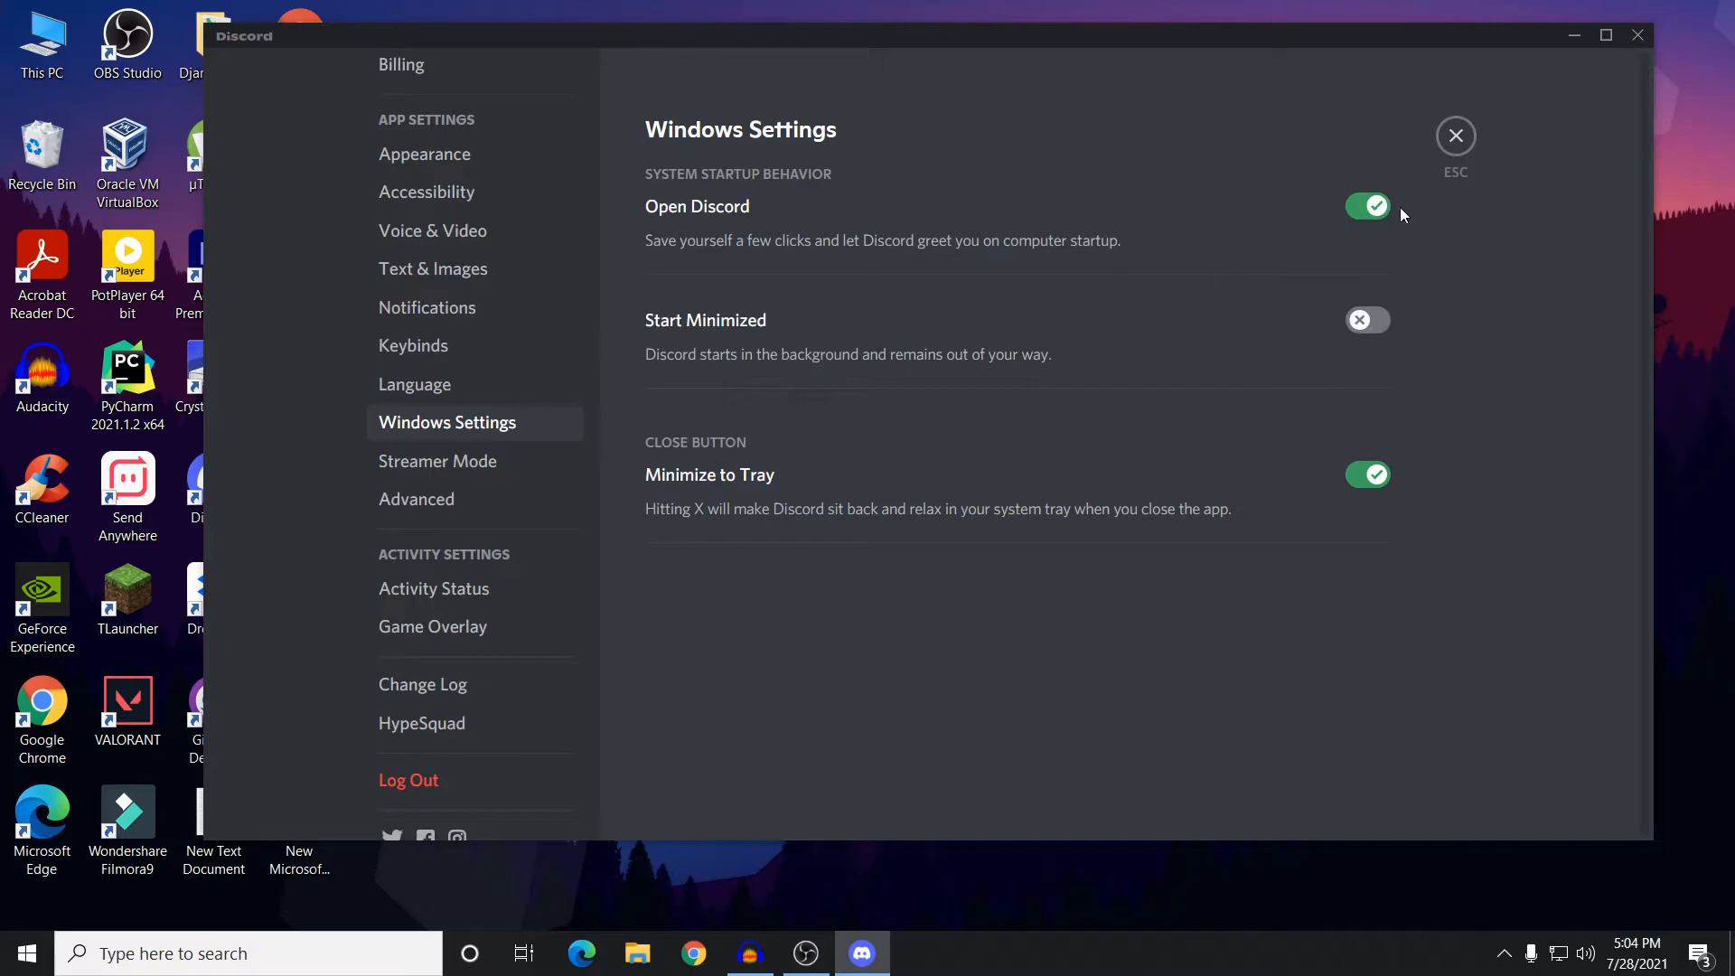
{"action": "mouse_move", "coordinate": [773, 215]}
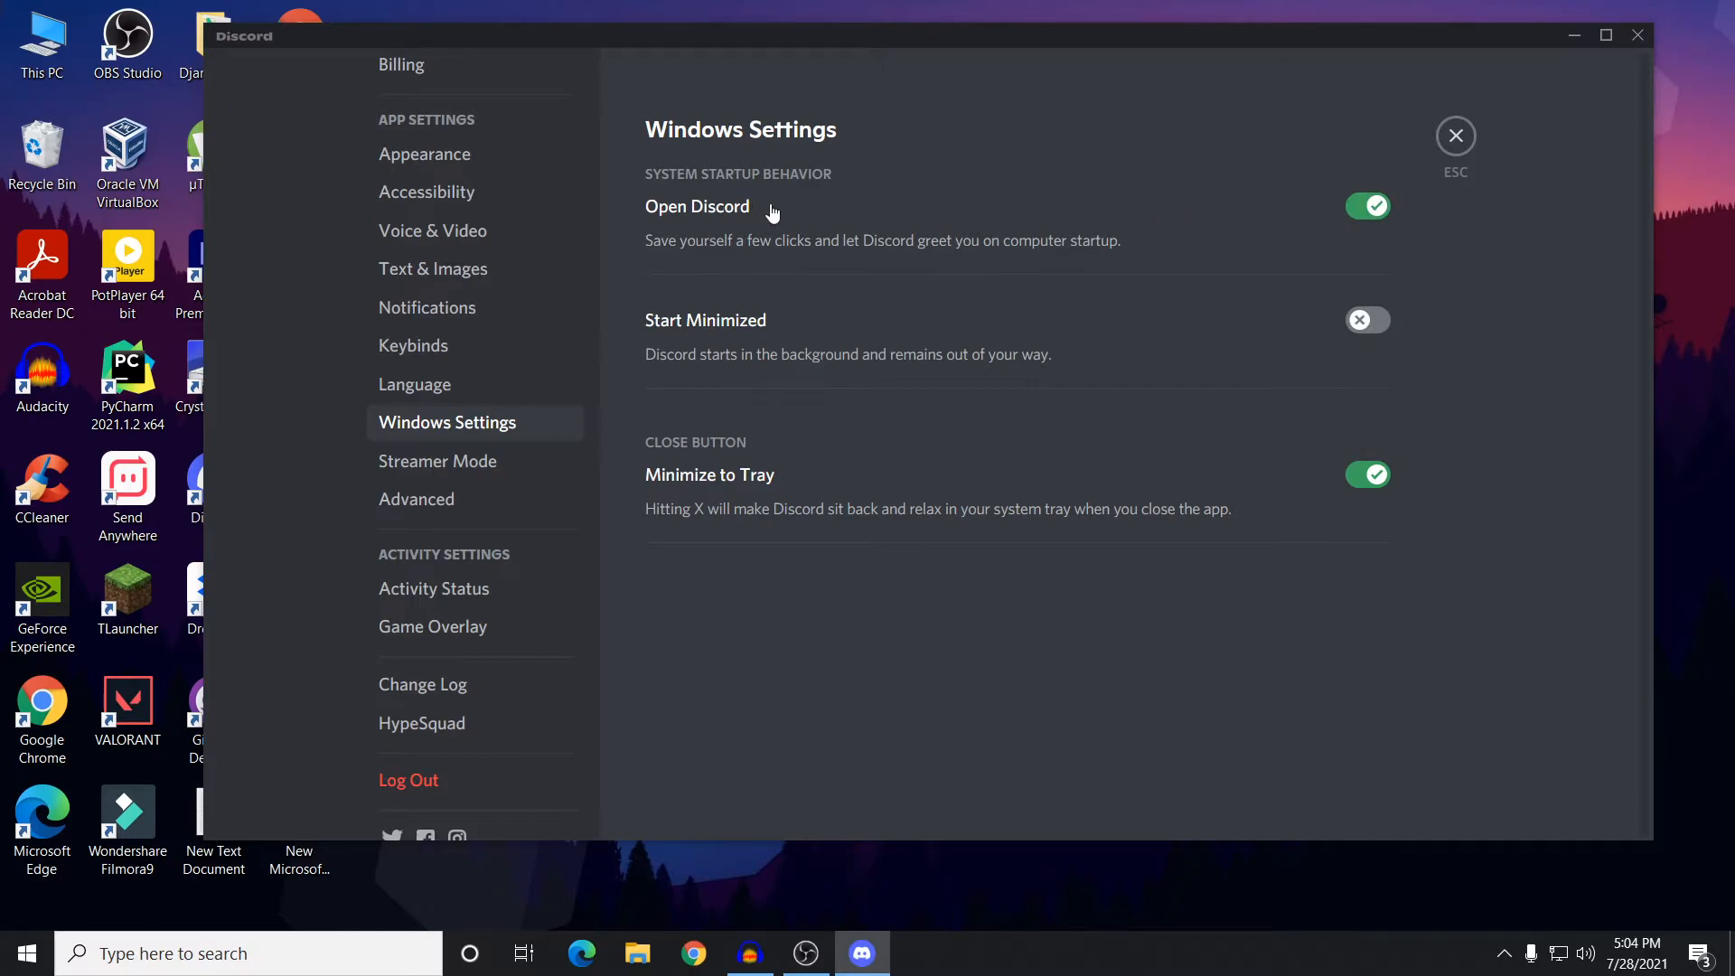
{"action": "mouse_move", "coordinate": [778, 266]}
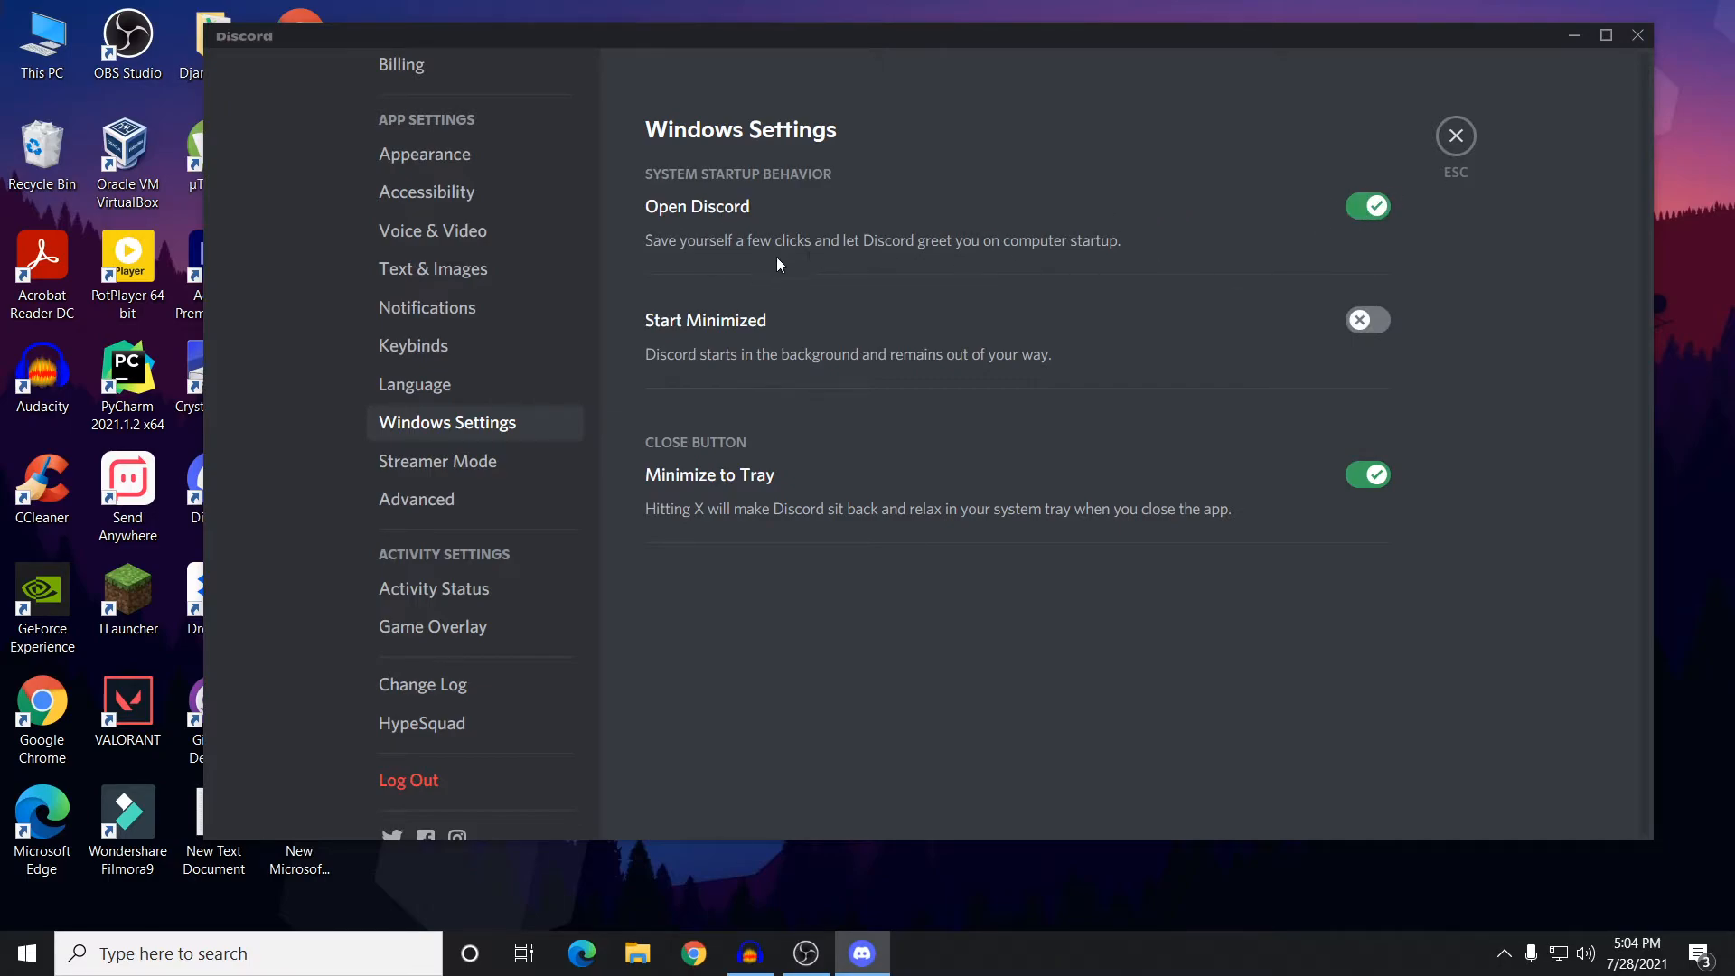
{"action": "mouse_move", "coordinate": [877, 252]}
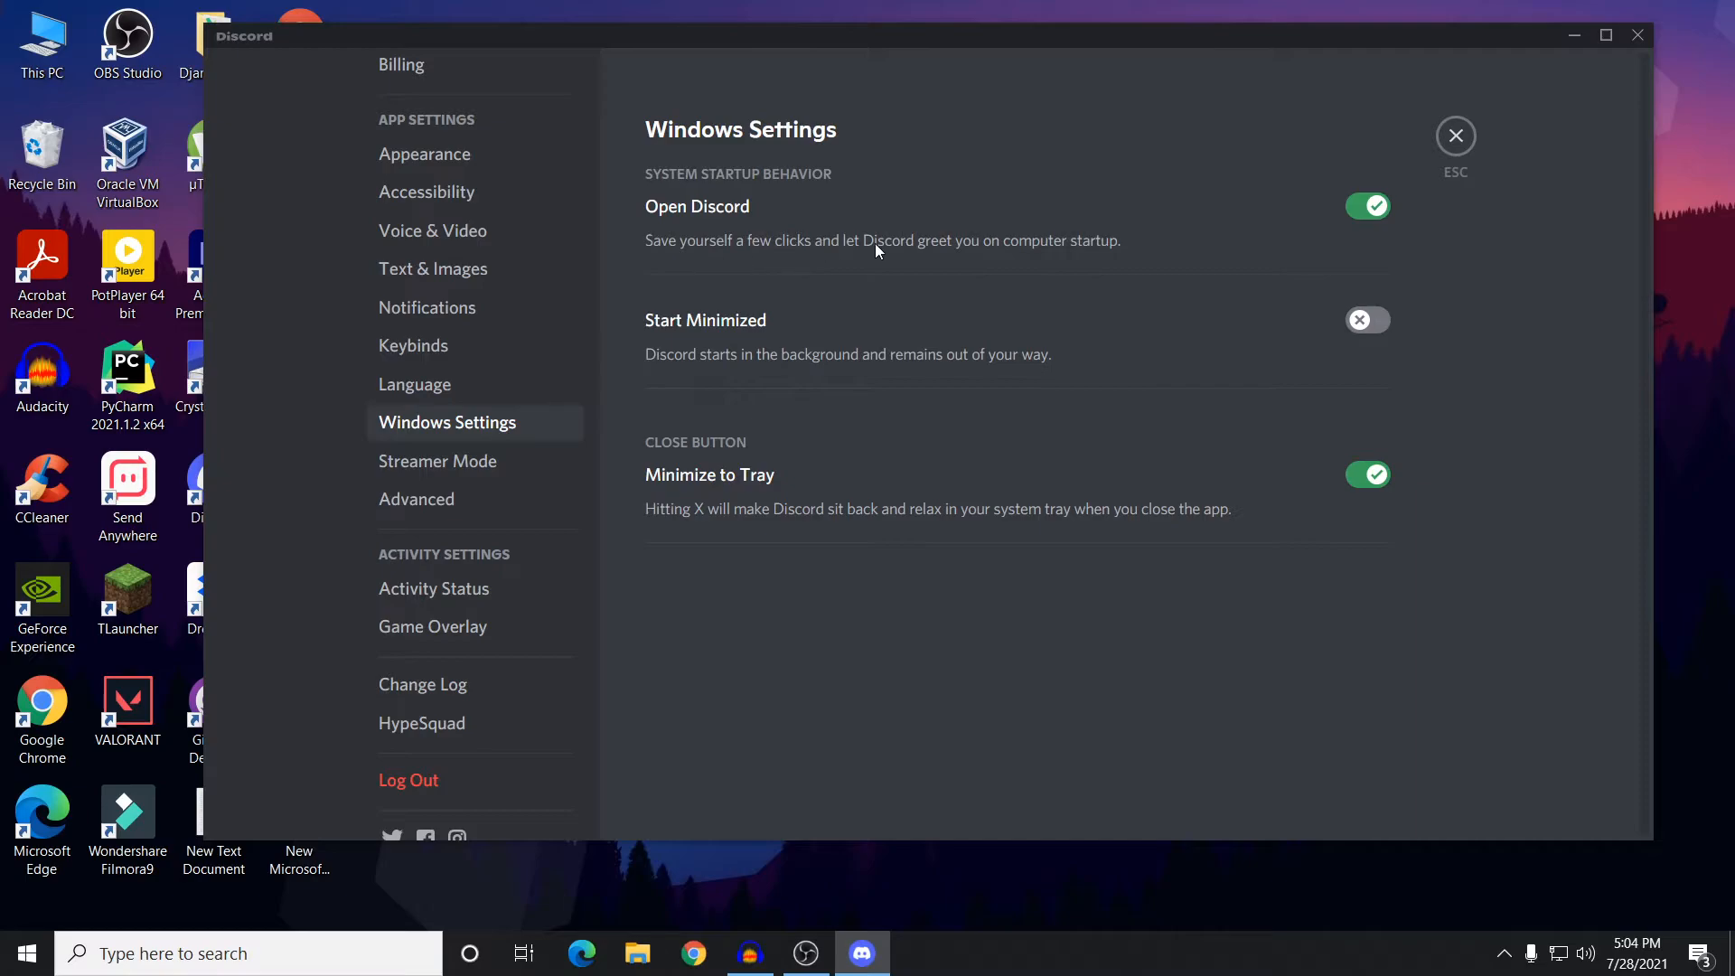
{"action": "mouse_move", "coordinate": [986, 258]}
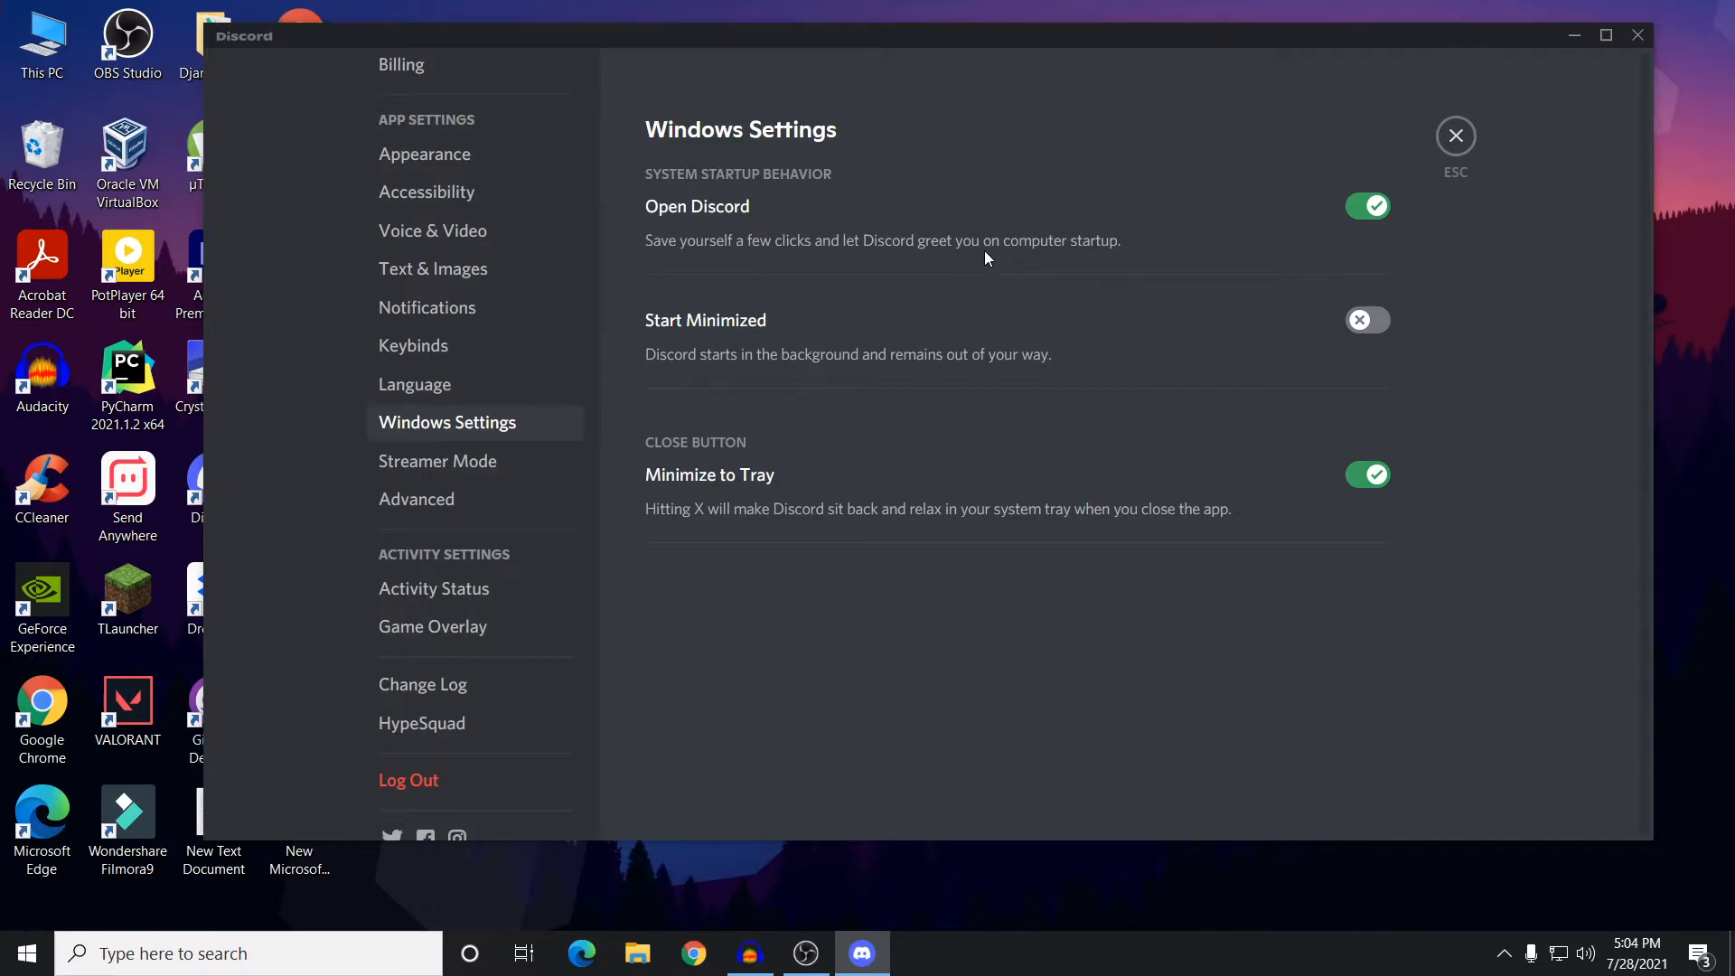
{"action": "mouse_move", "coordinate": [1357, 218]}
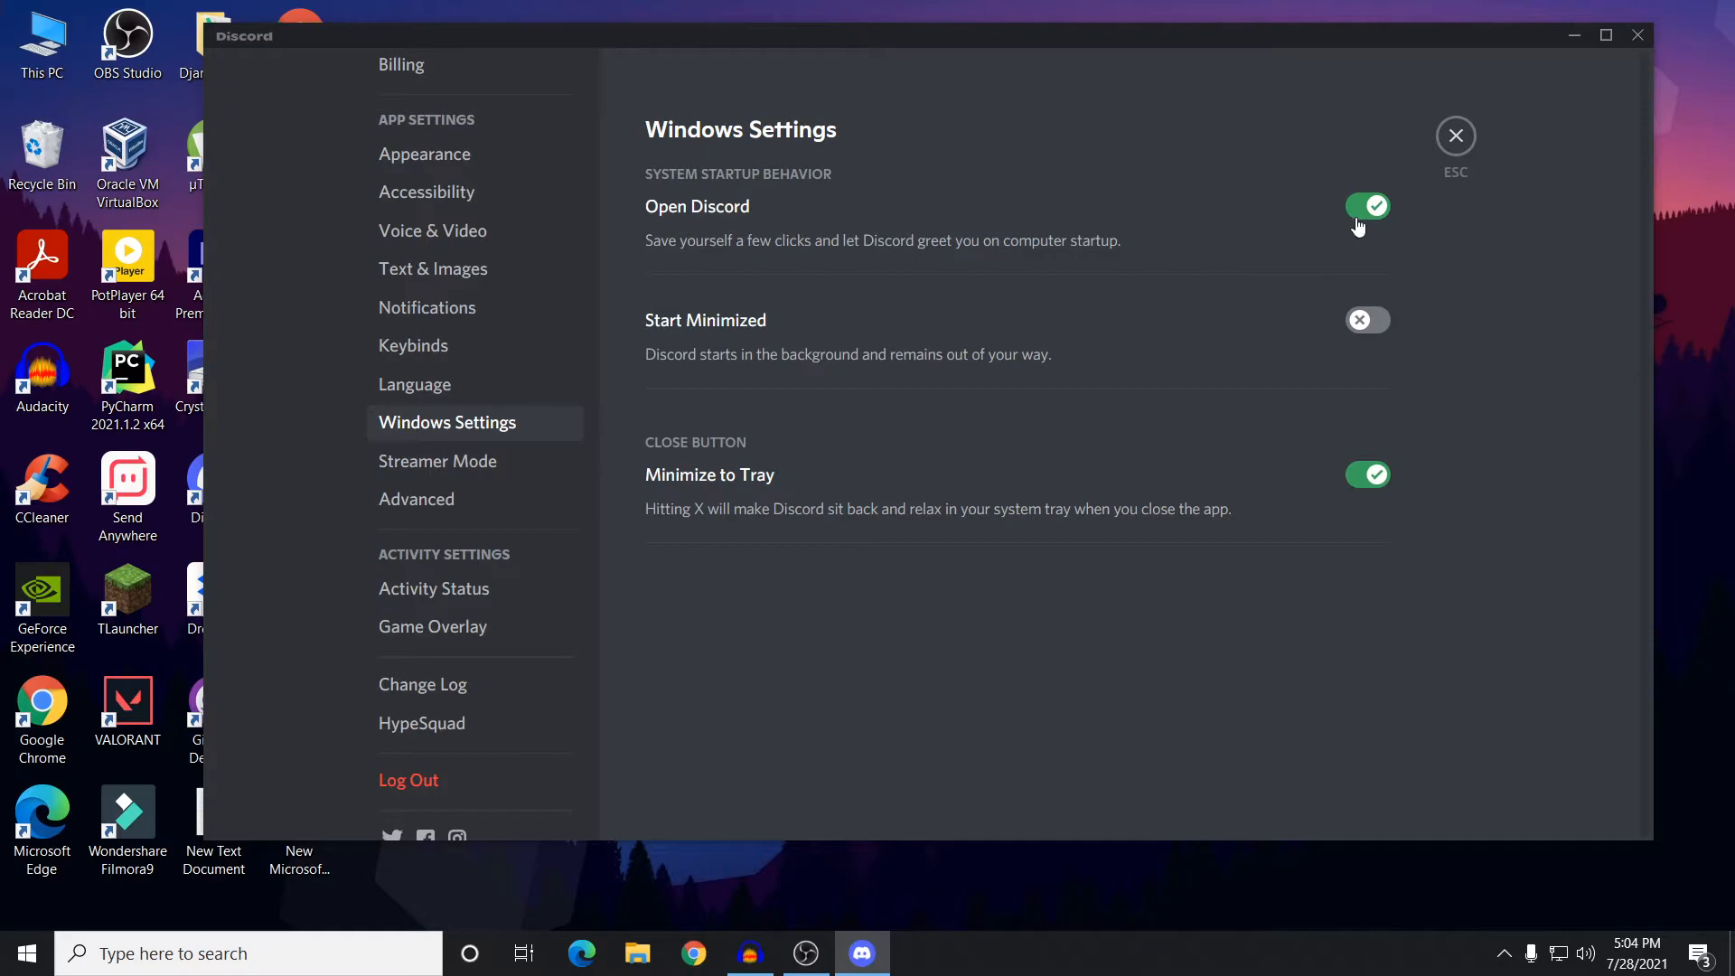
{"action": "left_click", "coordinate": [1367, 206]}
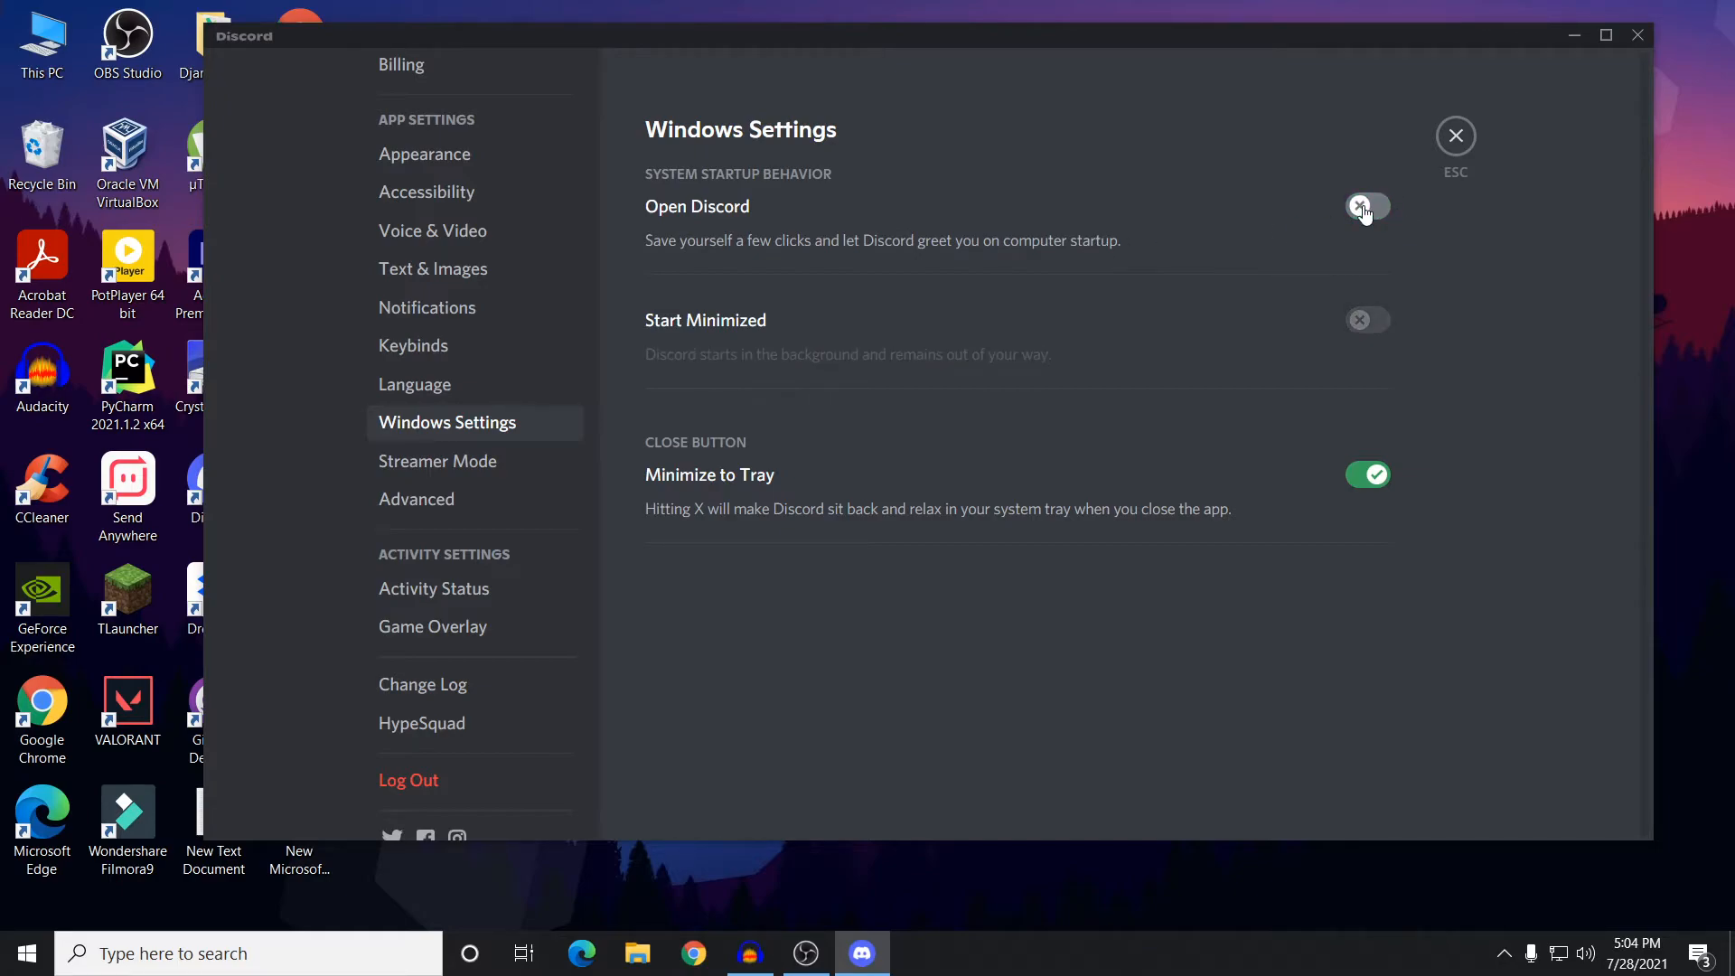
{"action": "left_click", "coordinate": [1367, 206]}
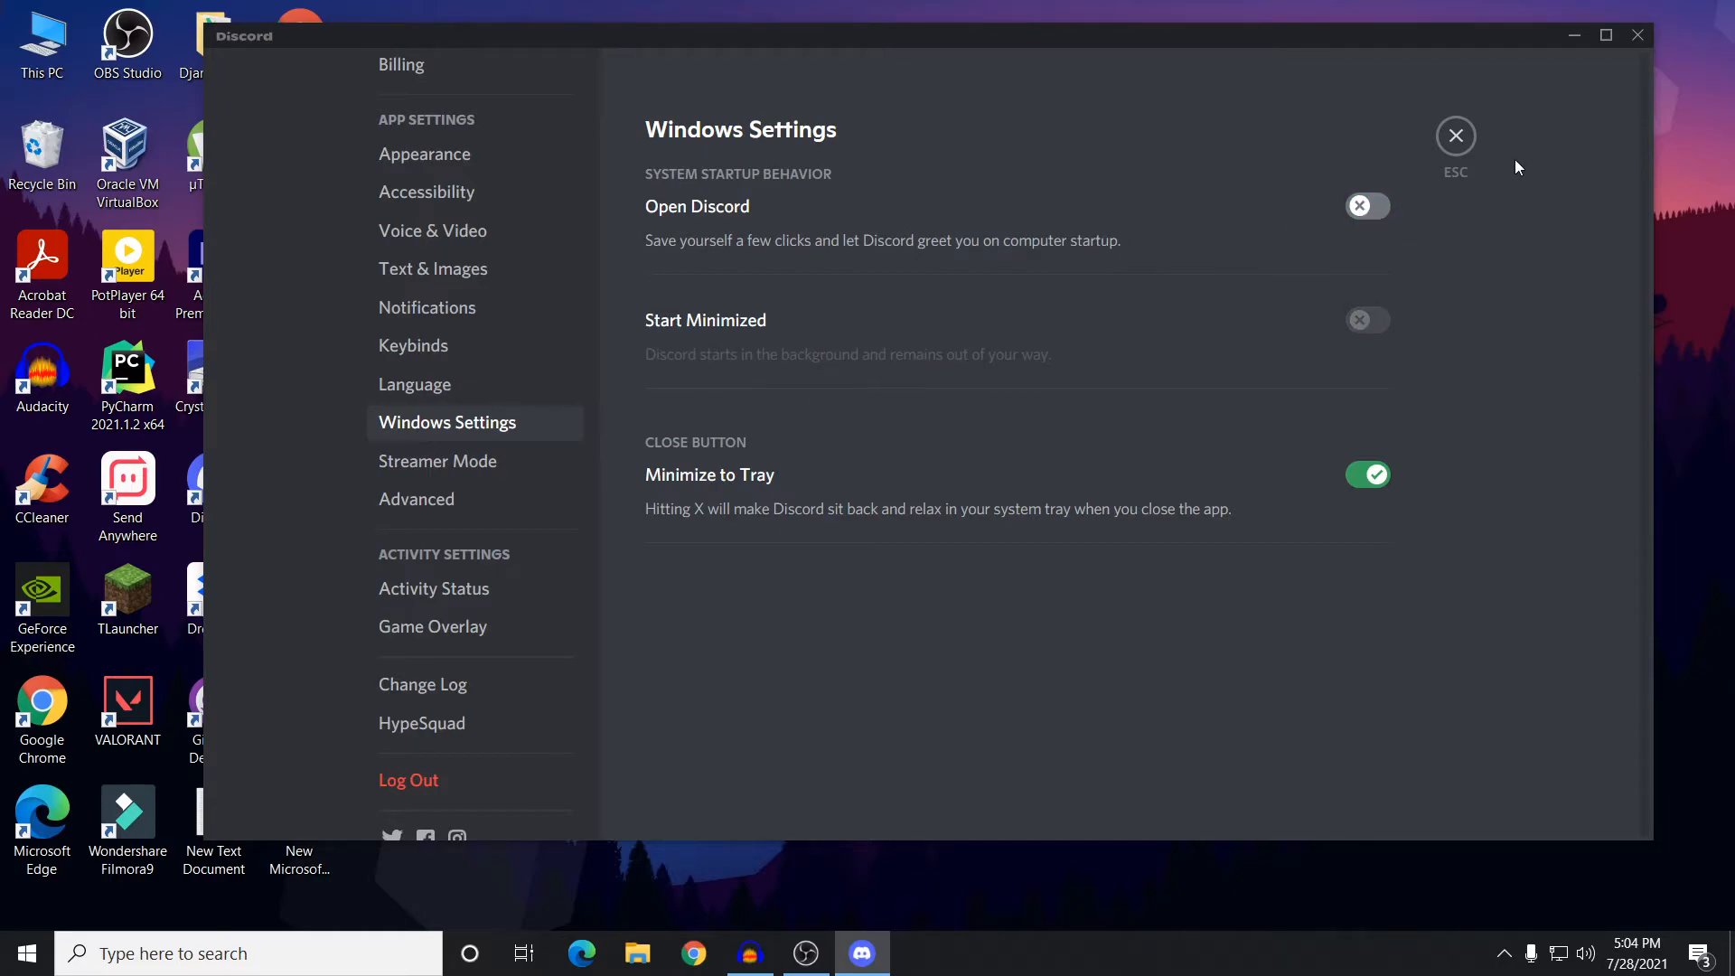
{"action": "mouse_move", "coordinate": [1637, 35]}
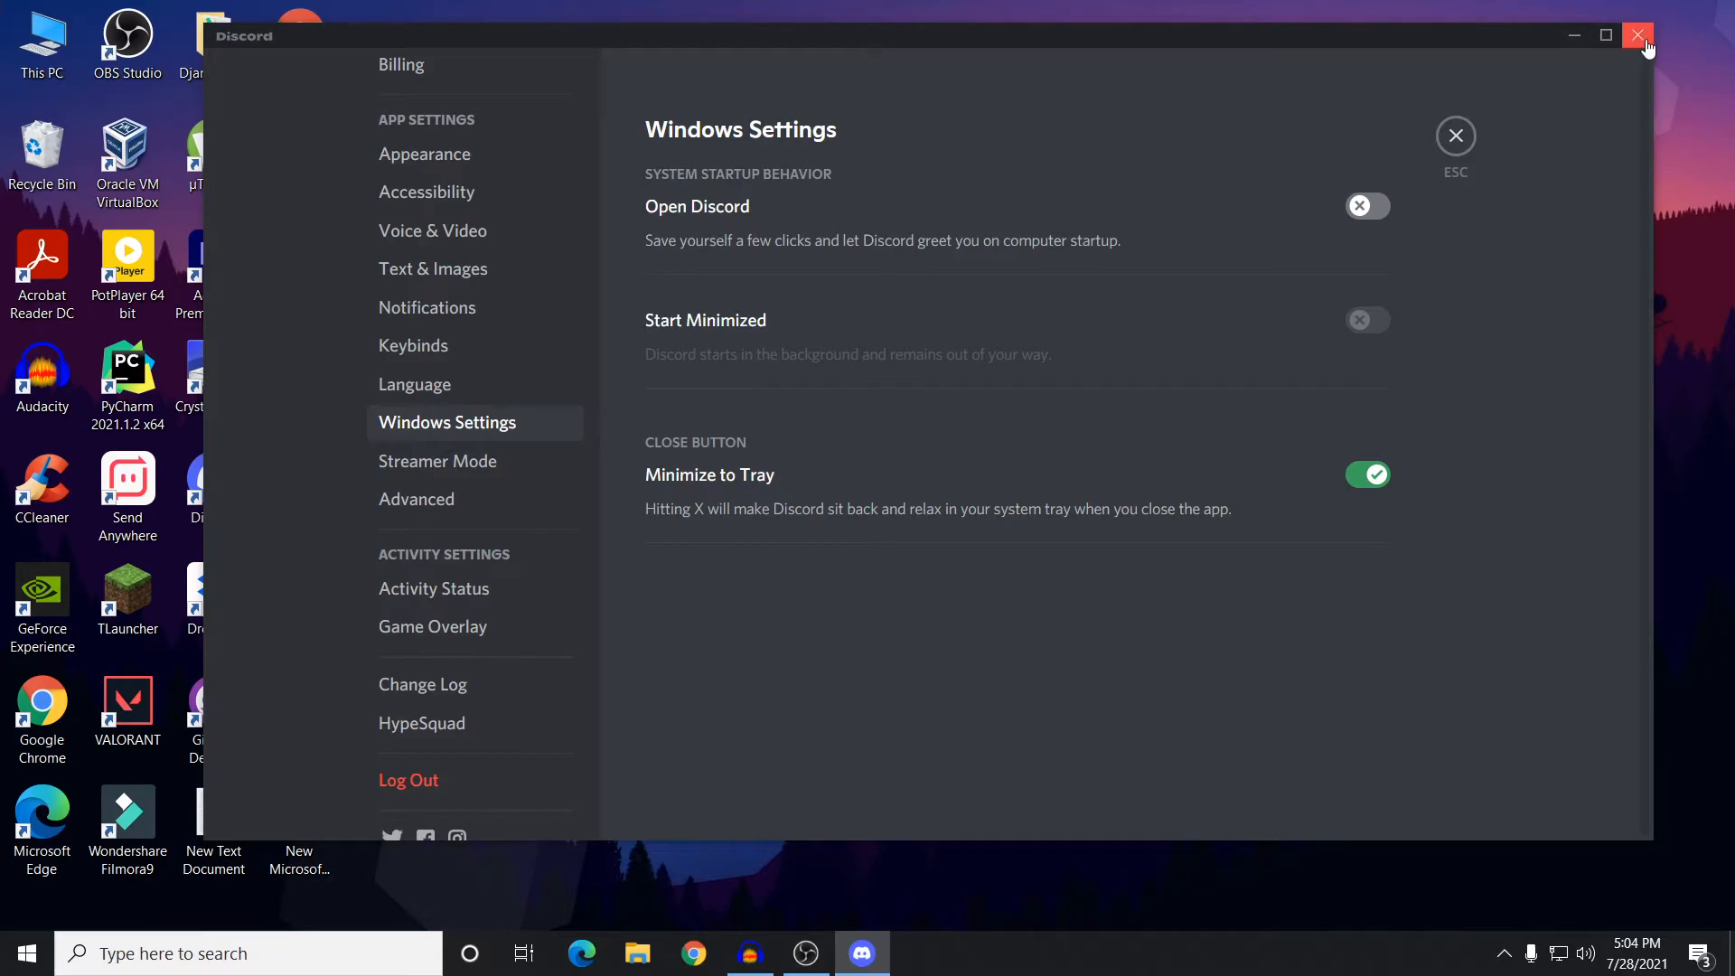
Step: Close the Discord window and show the Start menu power options for restarting
{"action": "left_click", "coordinate": [1642, 35]}
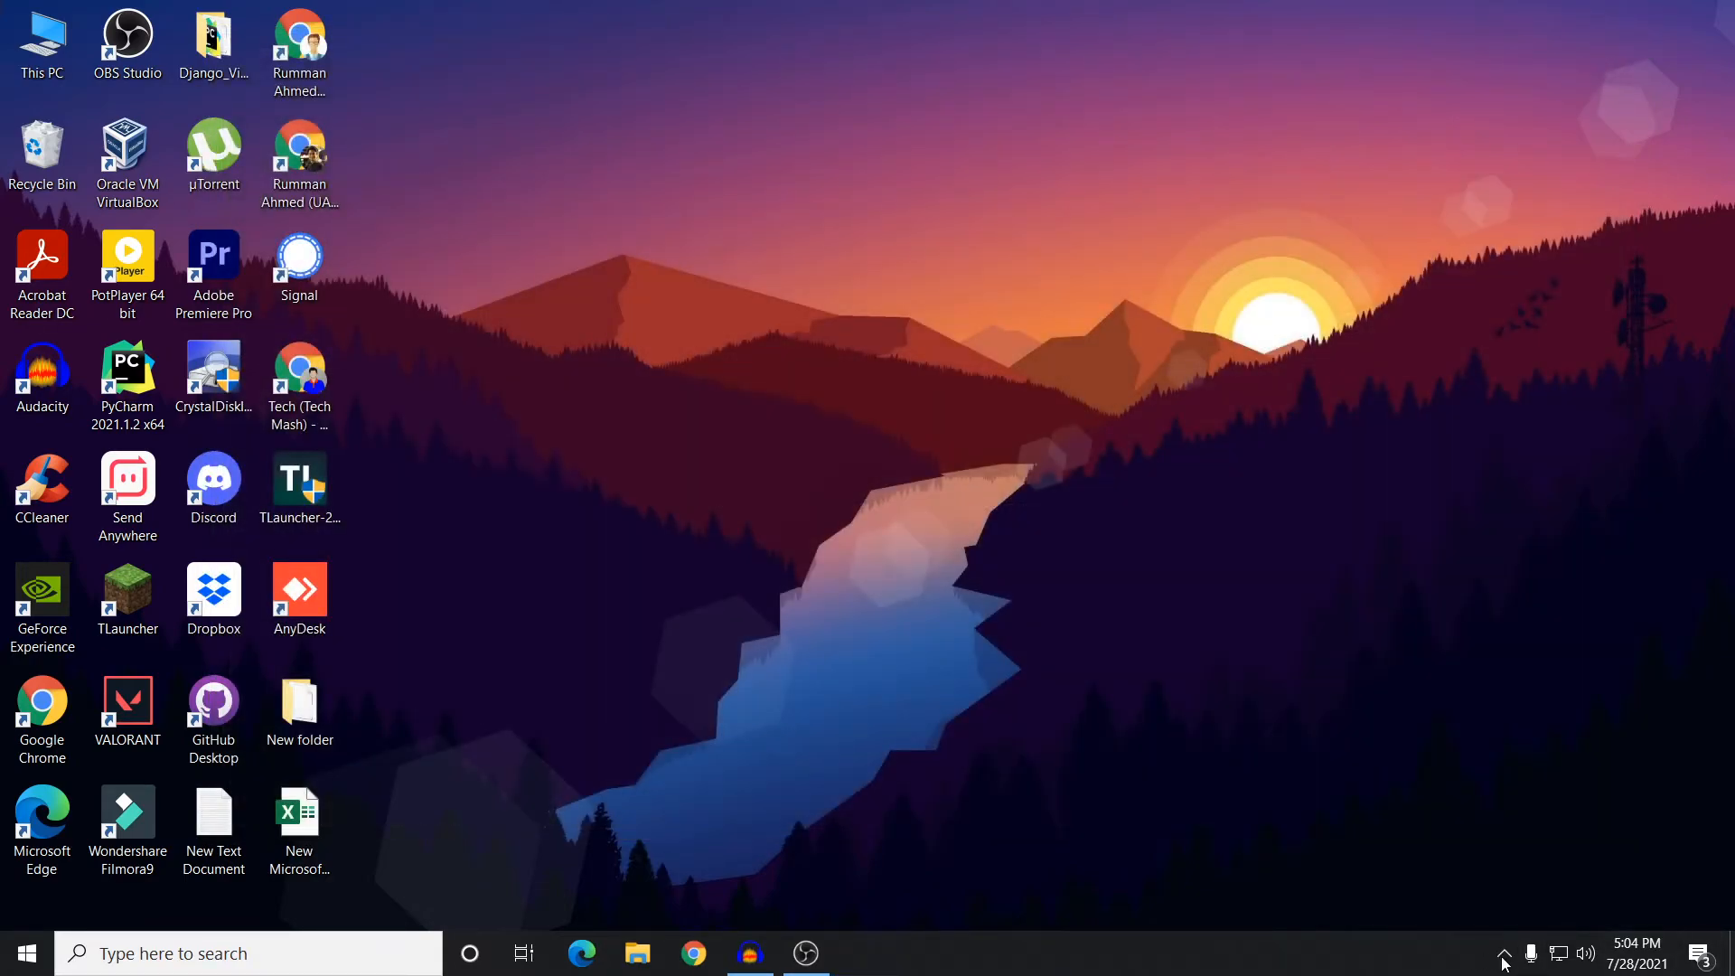
{"action": "right_click", "coordinate": [1549, 863]}
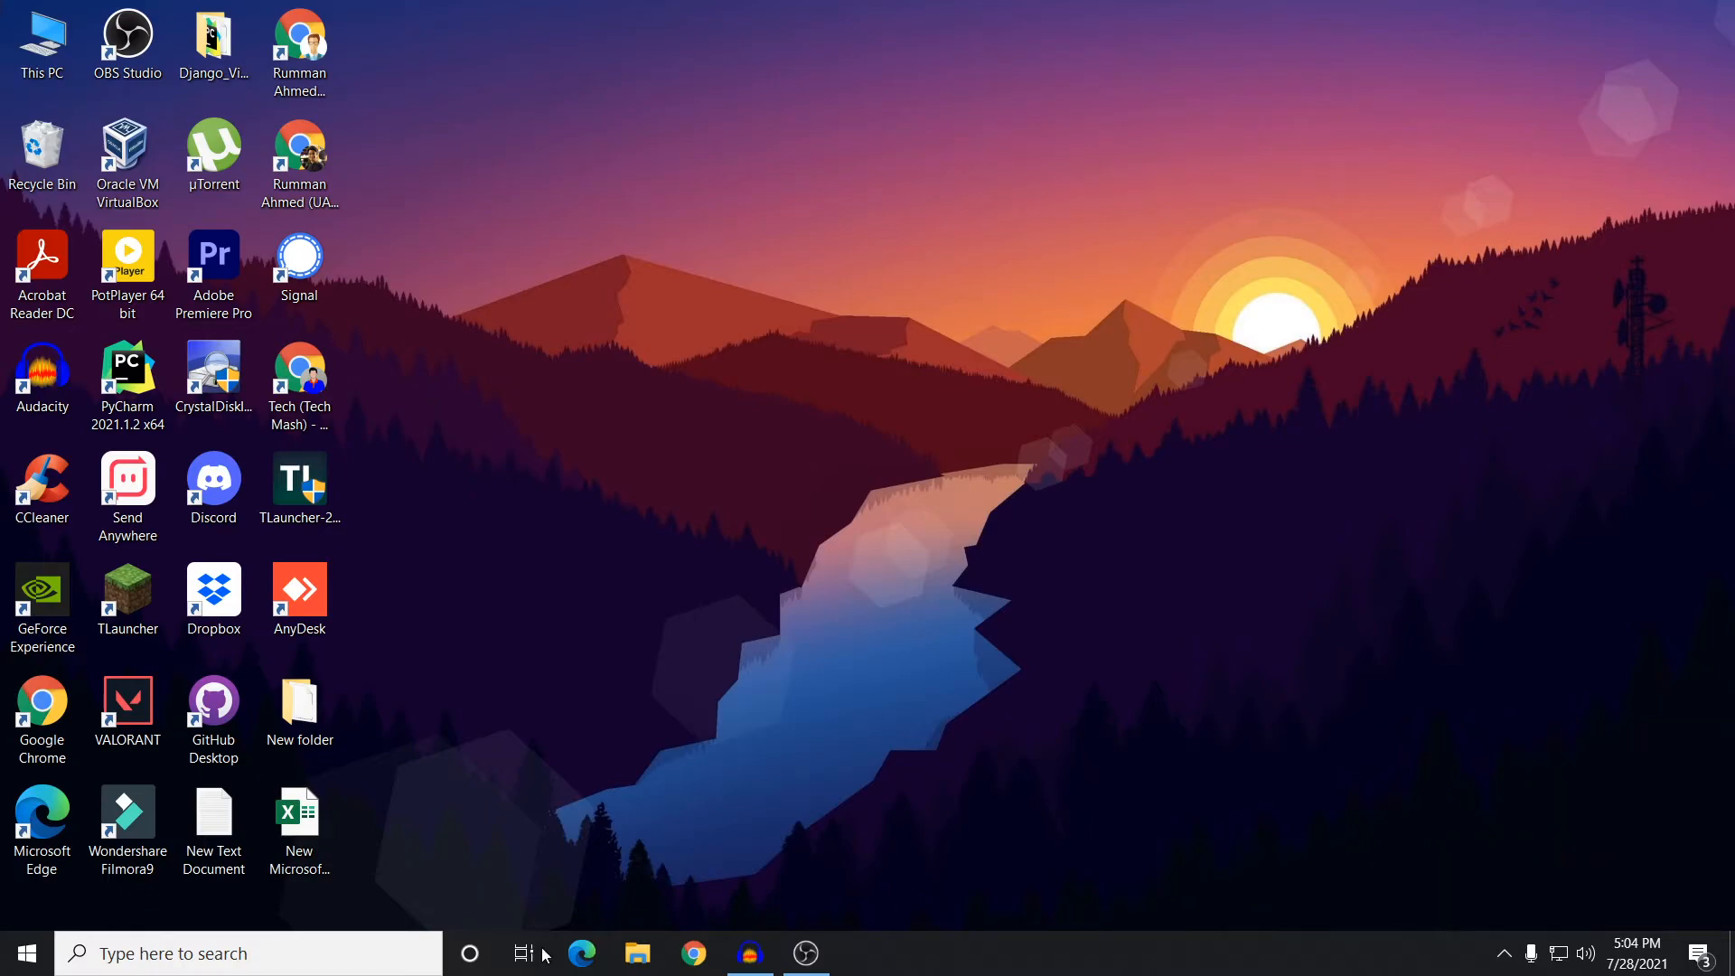
{"action": "left_click", "coordinate": [26, 953]}
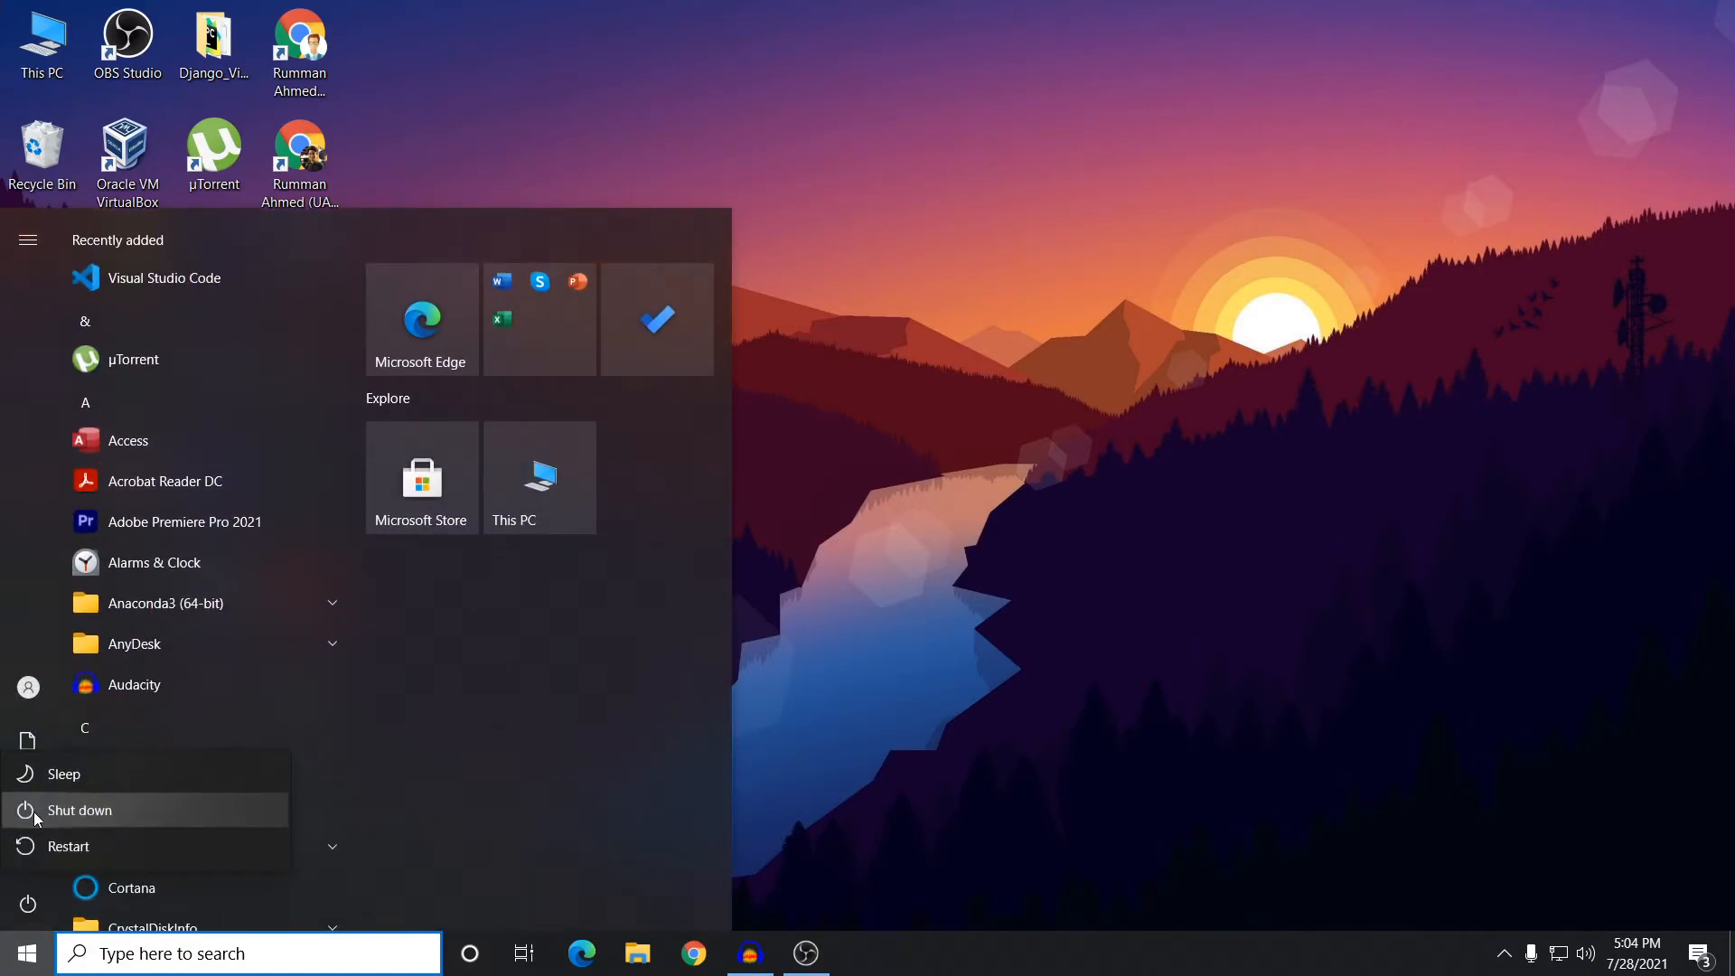
{"action": "mouse_move", "coordinate": [78, 809]}
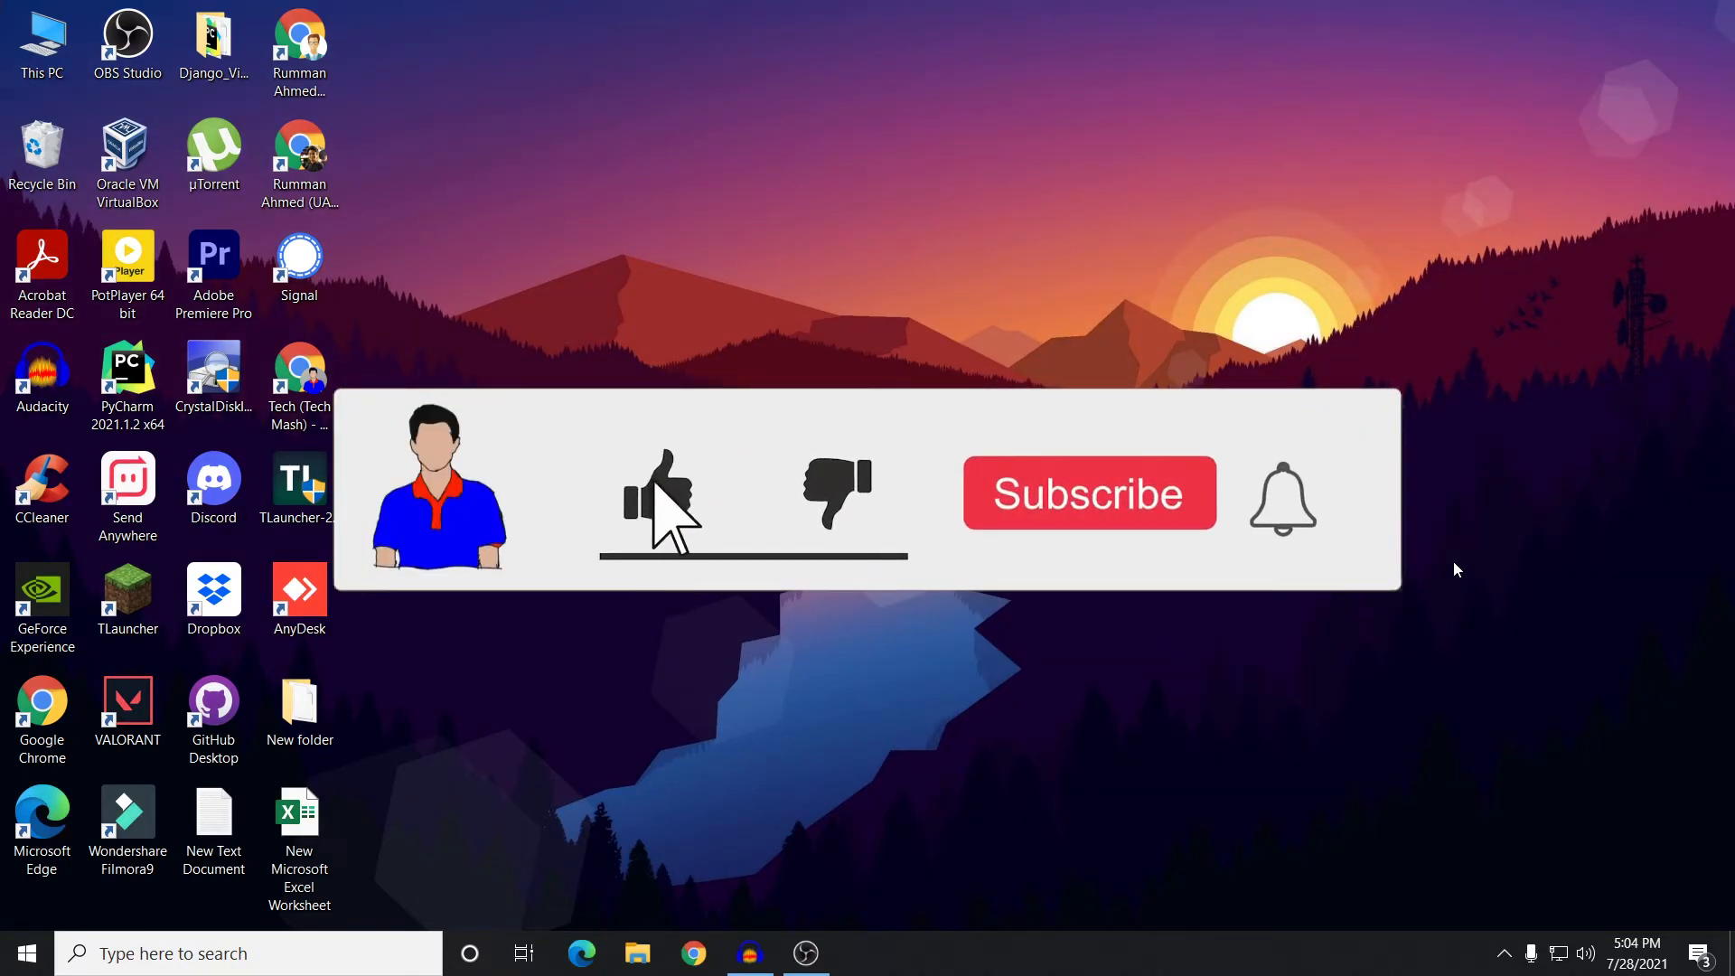
{"action": "left_click", "coordinate": [1088, 492]}
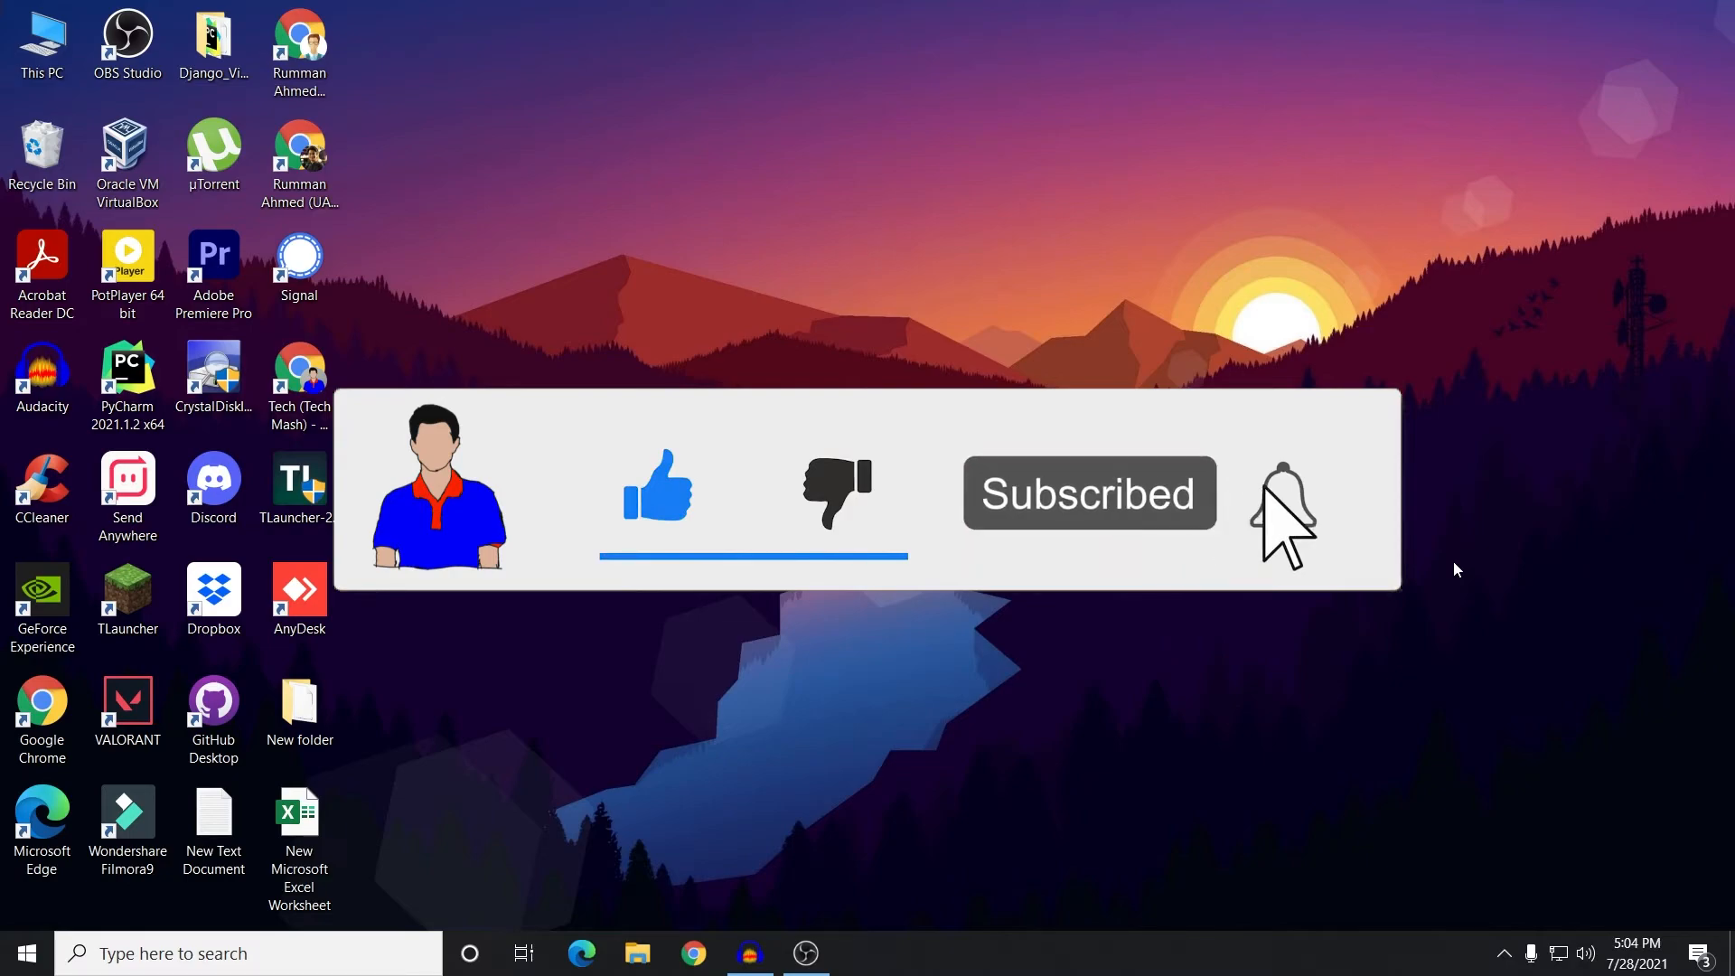
{"action": "left_click", "coordinate": [1281, 494]}
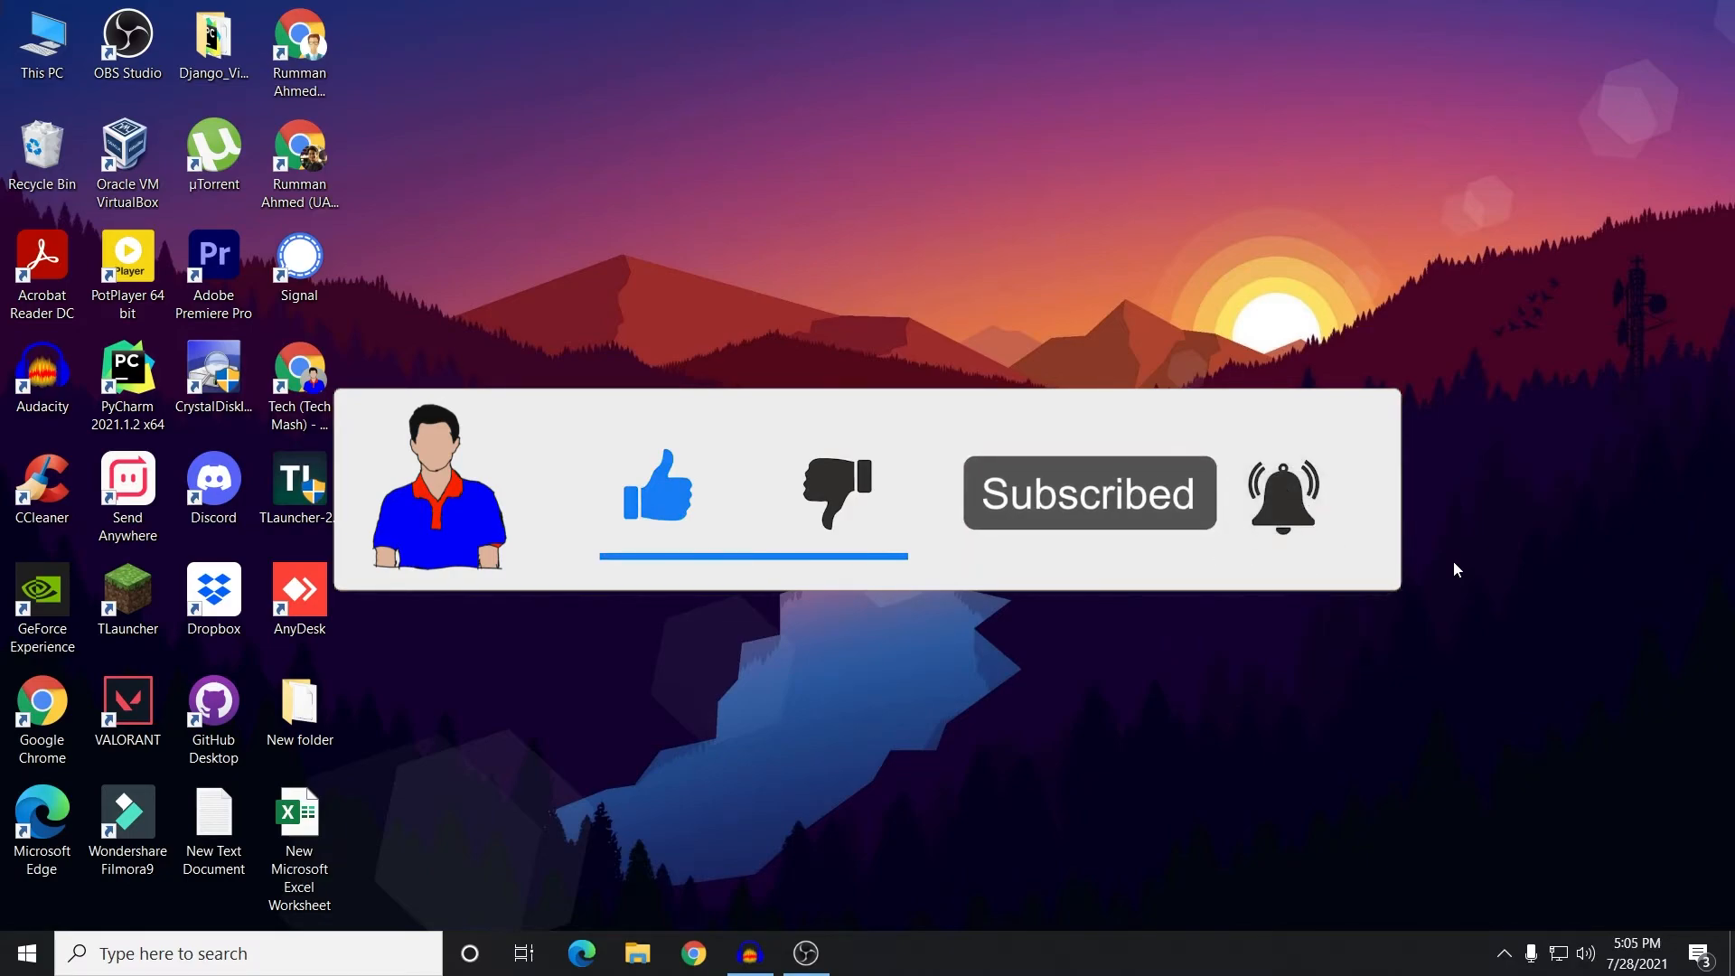